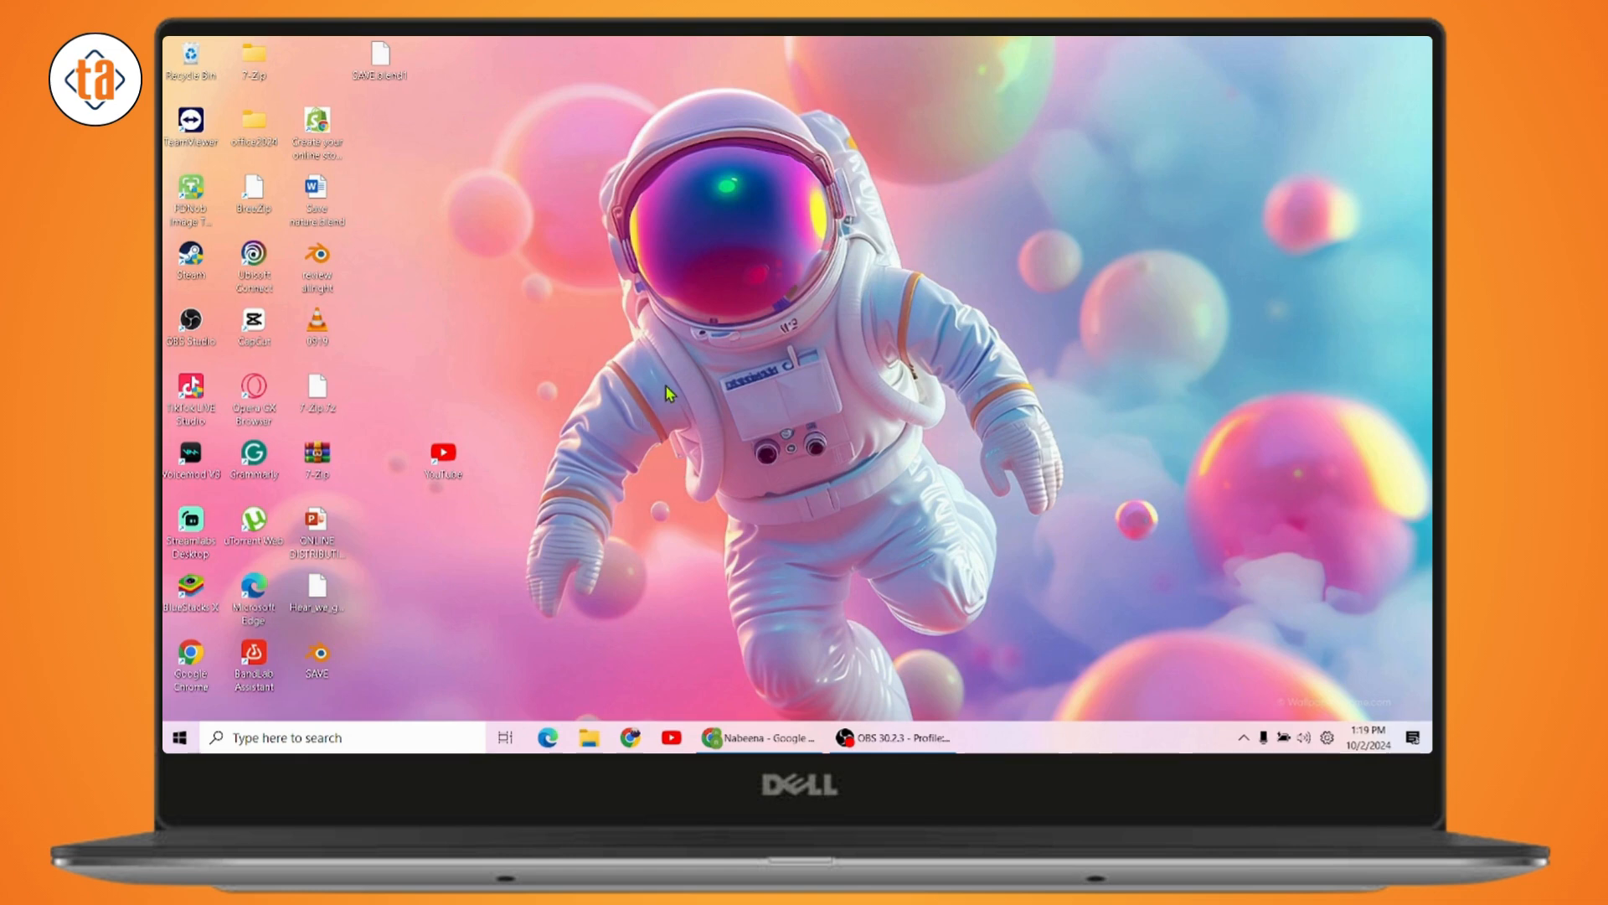
Step: Search the Start menu for 'Activation settings' to reach the Activation page
{"action": "left_click", "coordinate": [178, 736]}
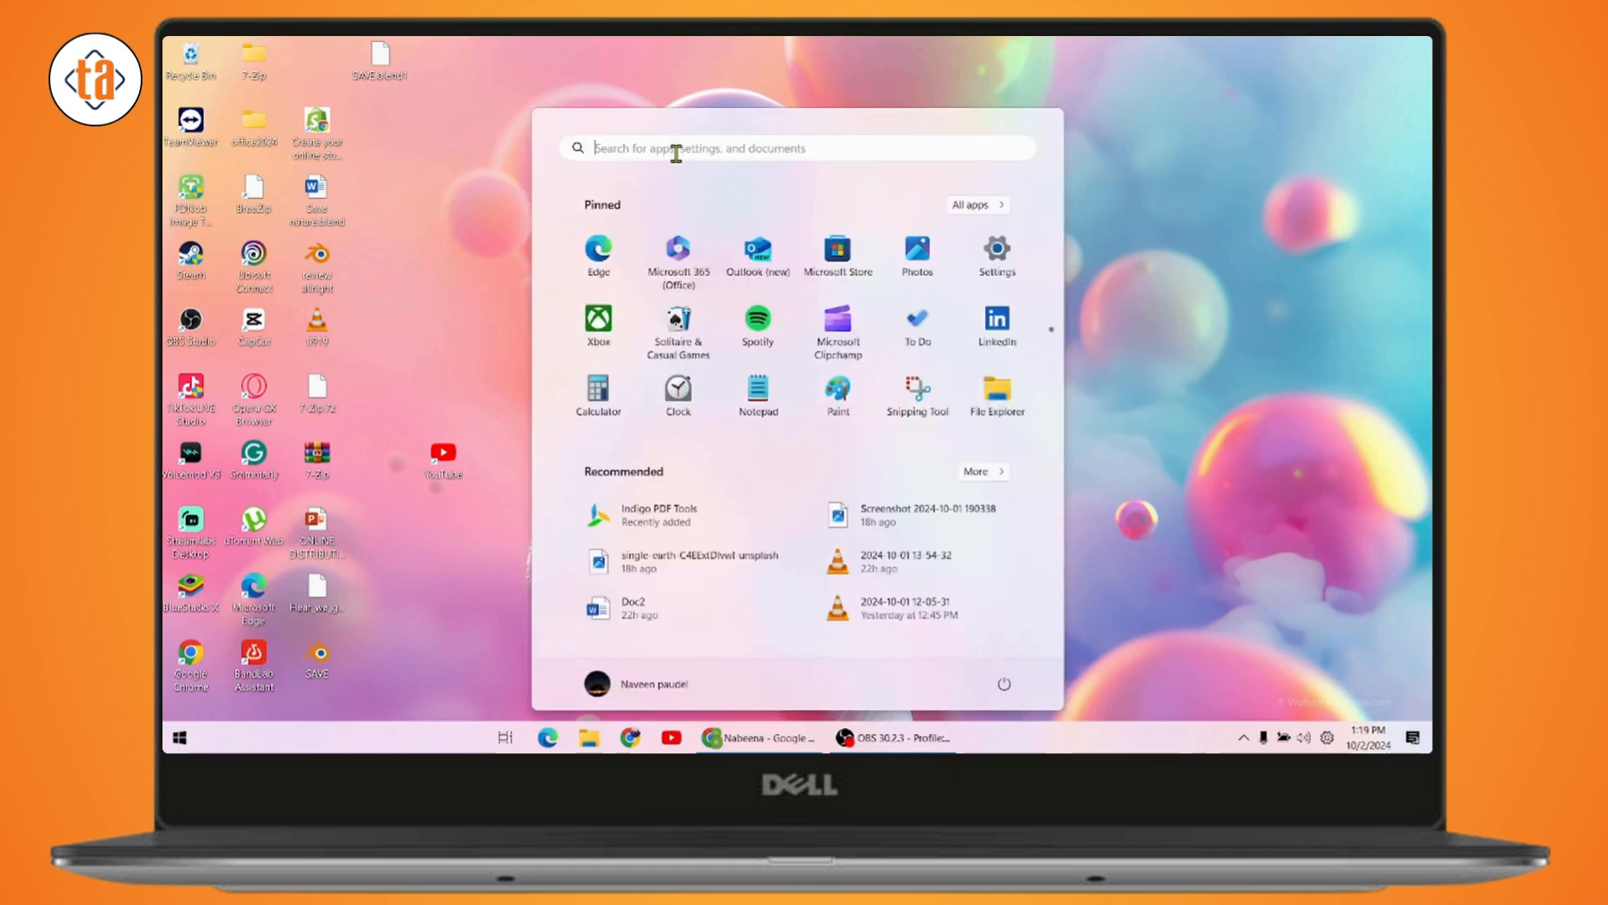
{"action": "type", "text": "ACtivation settings"}
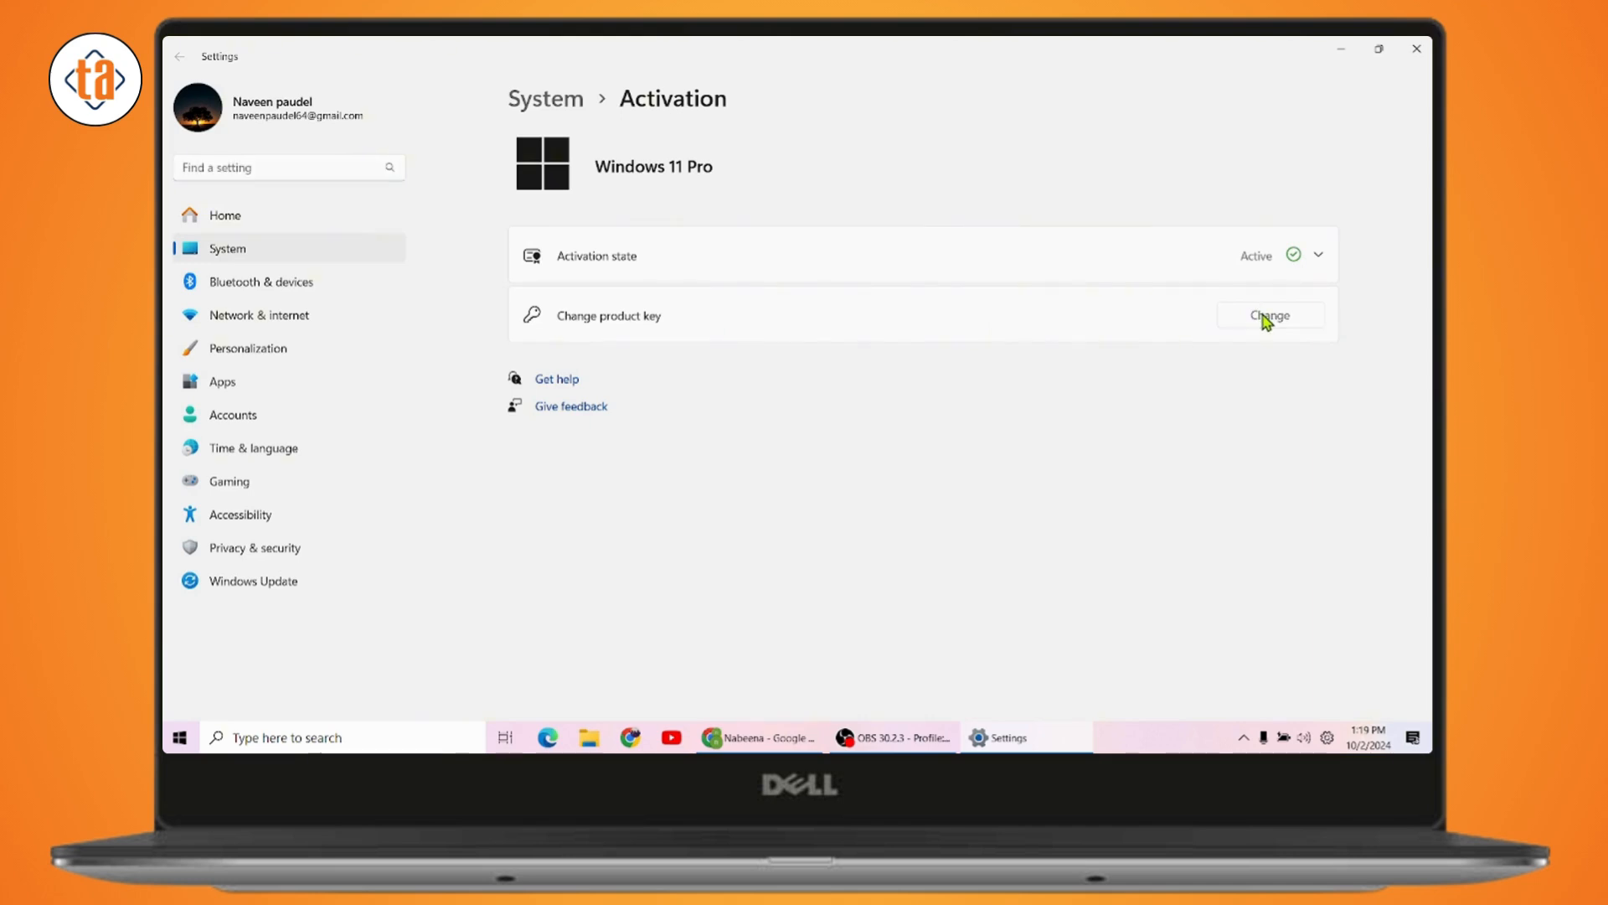
Step: Begin changing the Windows product key from the Activation page
{"action": "left_click", "coordinate": [1270, 315]}
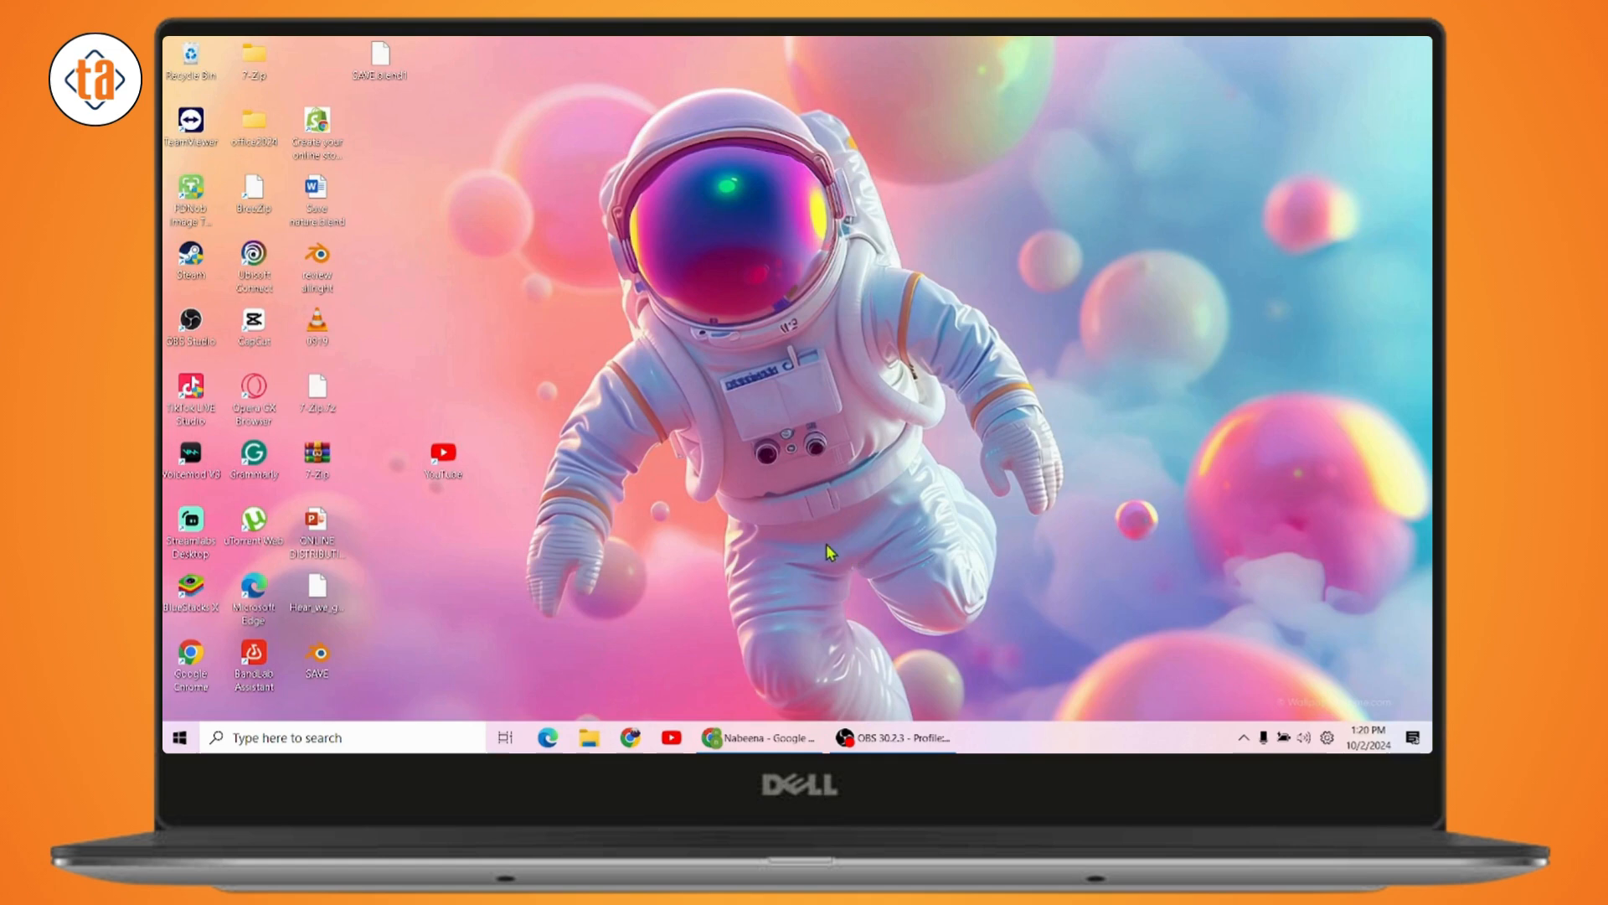
Step: Disable and re-enable the Wi-Fi adapter in Network Connections, then close the window
{"action": "left_click", "coordinate": [288, 737]}
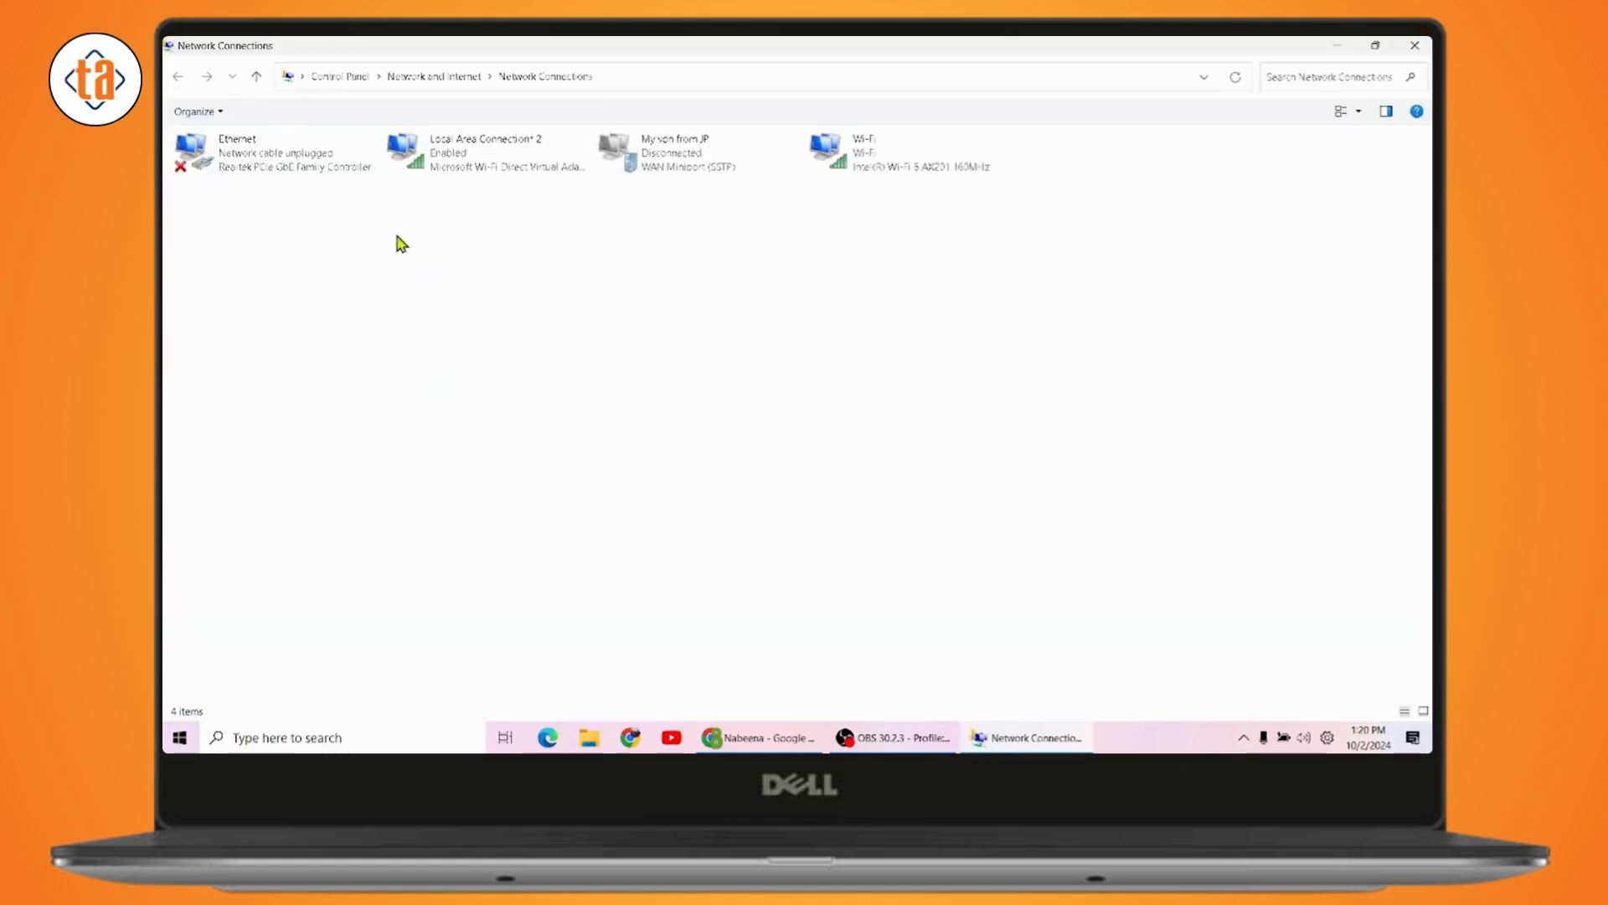
{"action": "mouse_move", "coordinate": [312, 312]}
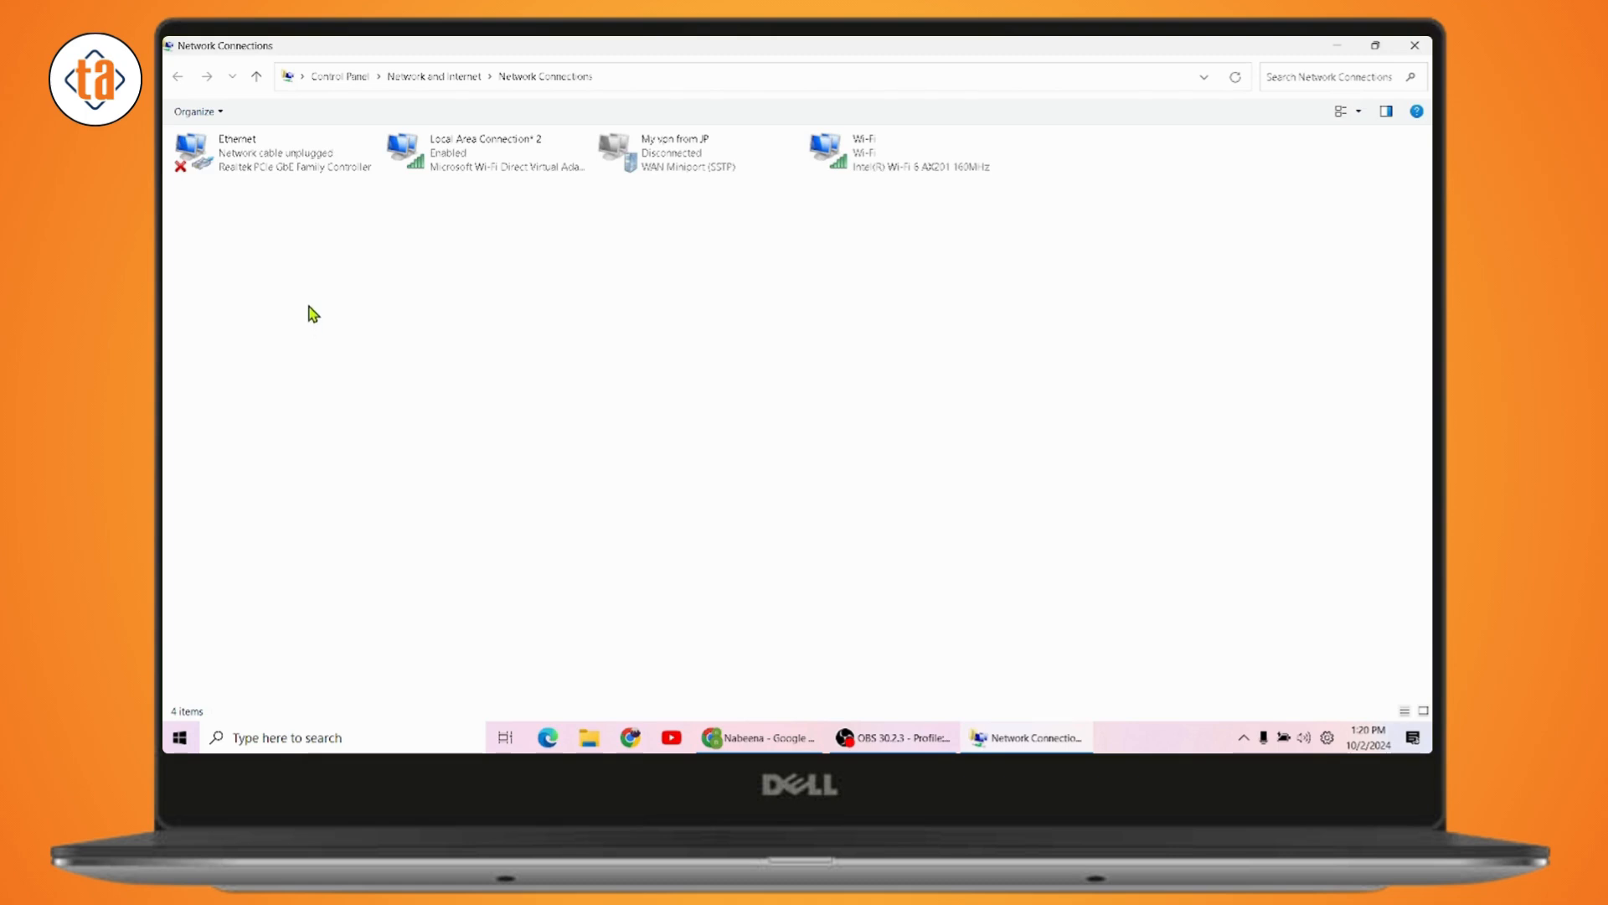
{"action": "left_click", "coordinate": [907, 152]}
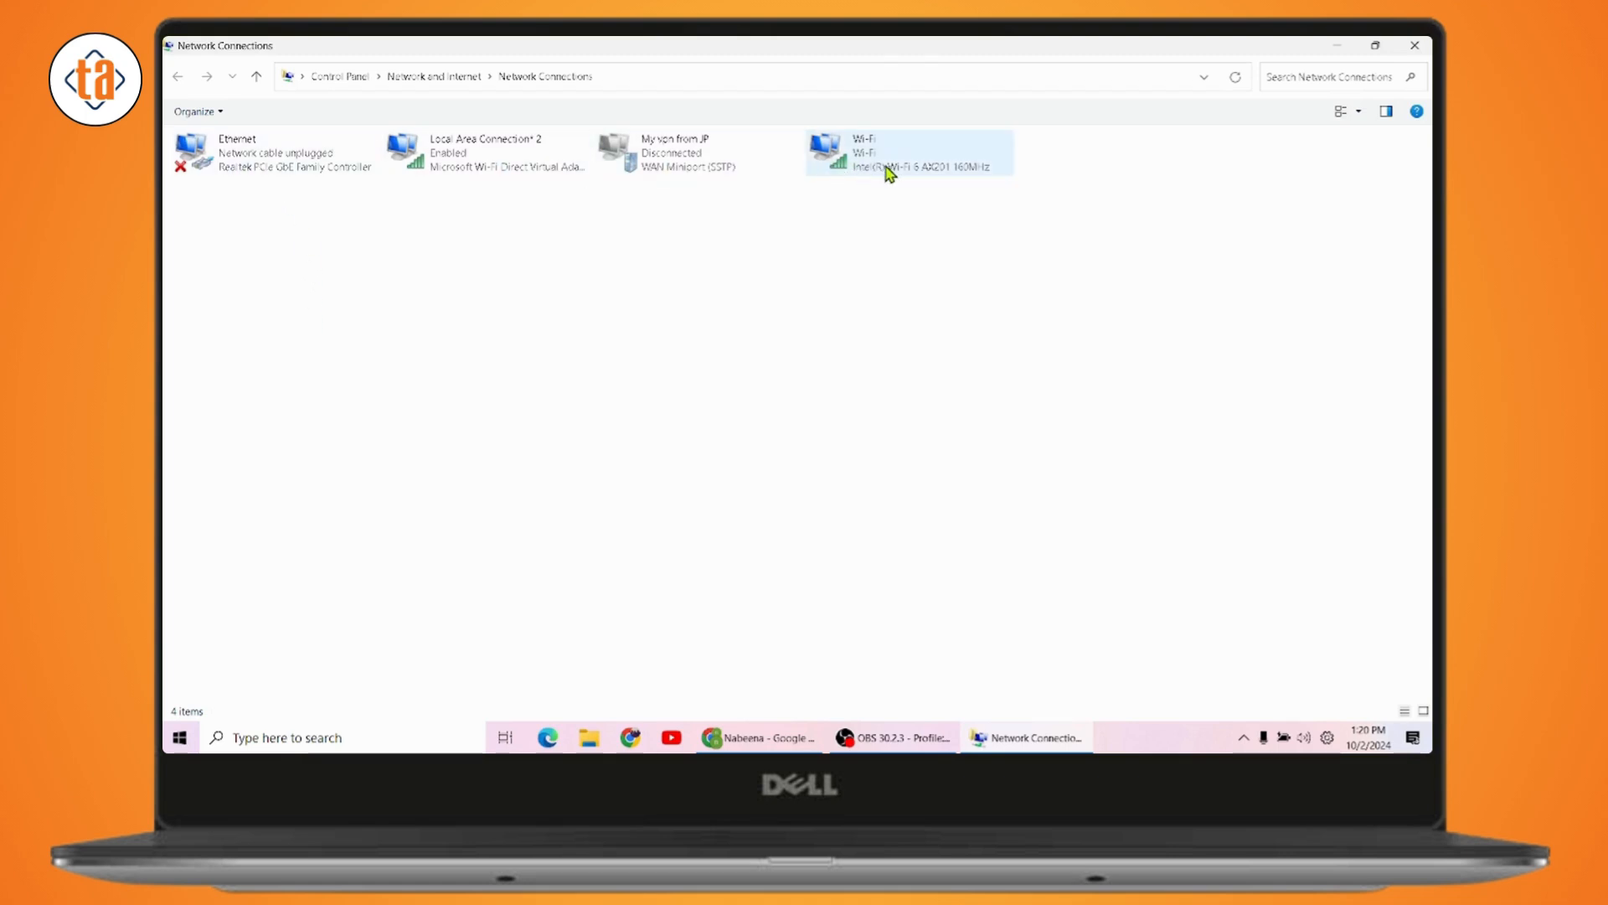
{"action": "right_click", "coordinate": [883, 170]}
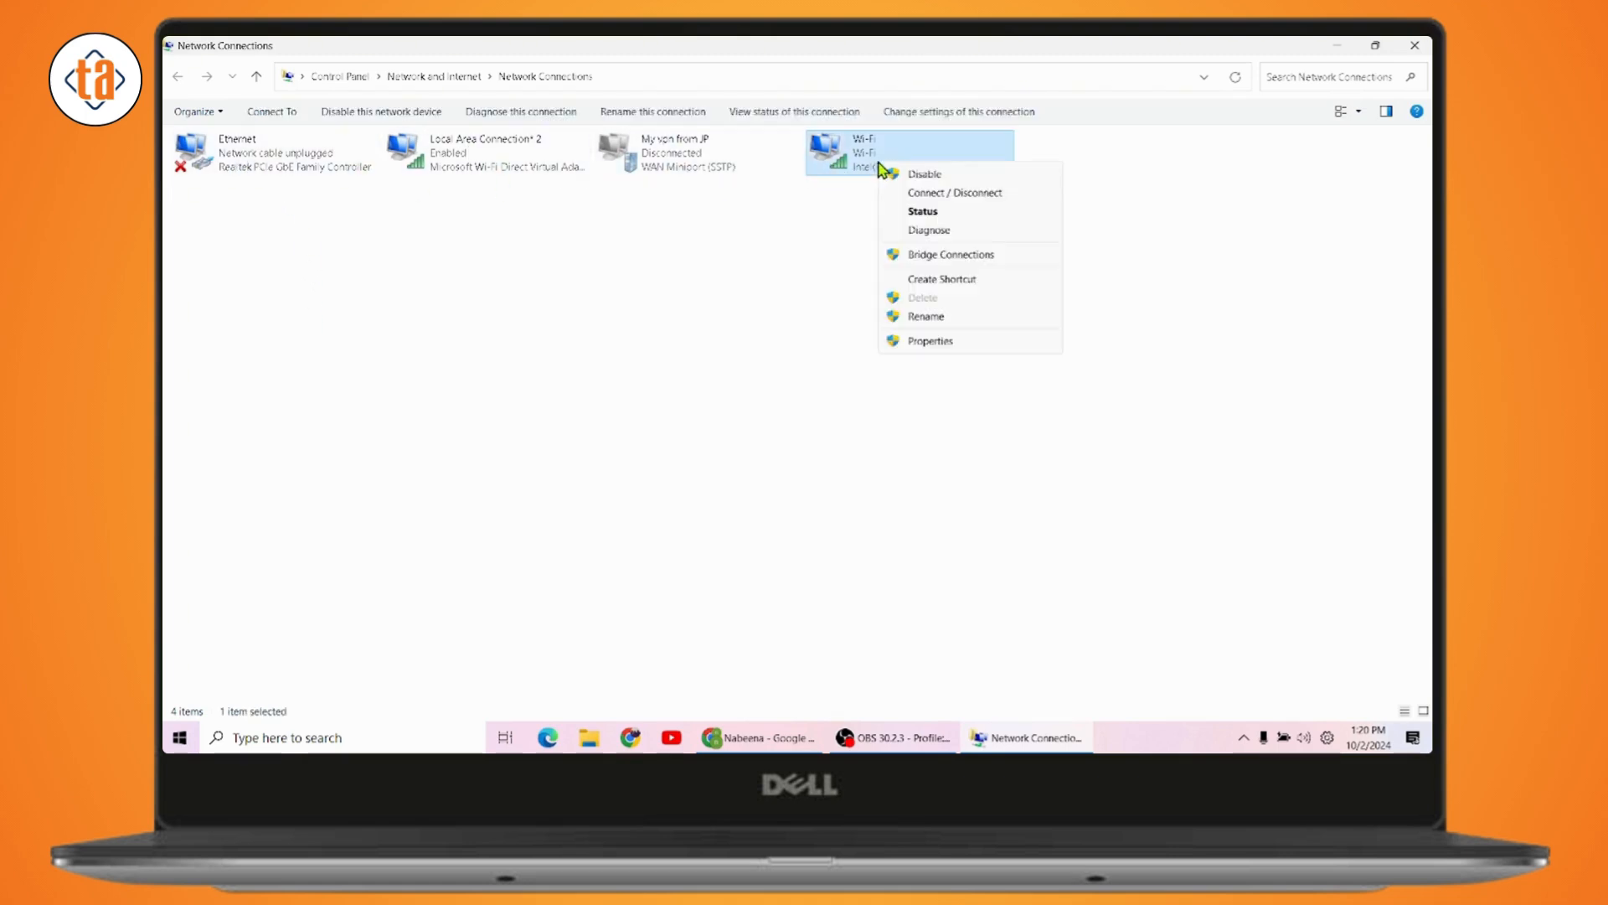
{"action": "left_click", "coordinate": [630, 361]}
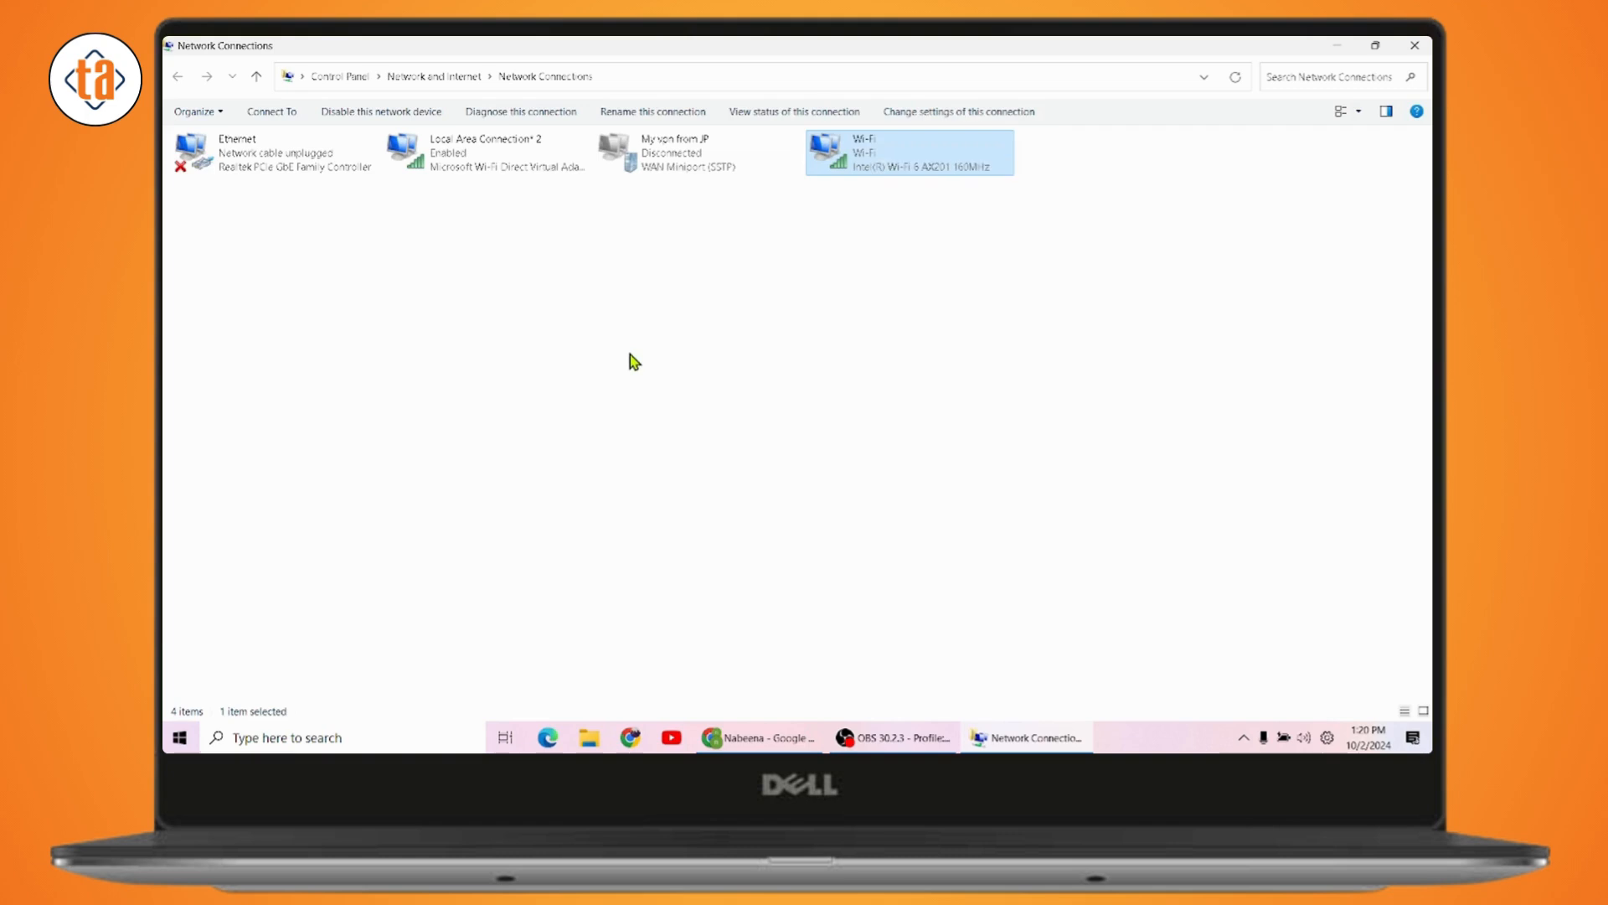
{"action": "left_click", "coordinate": [498, 382]}
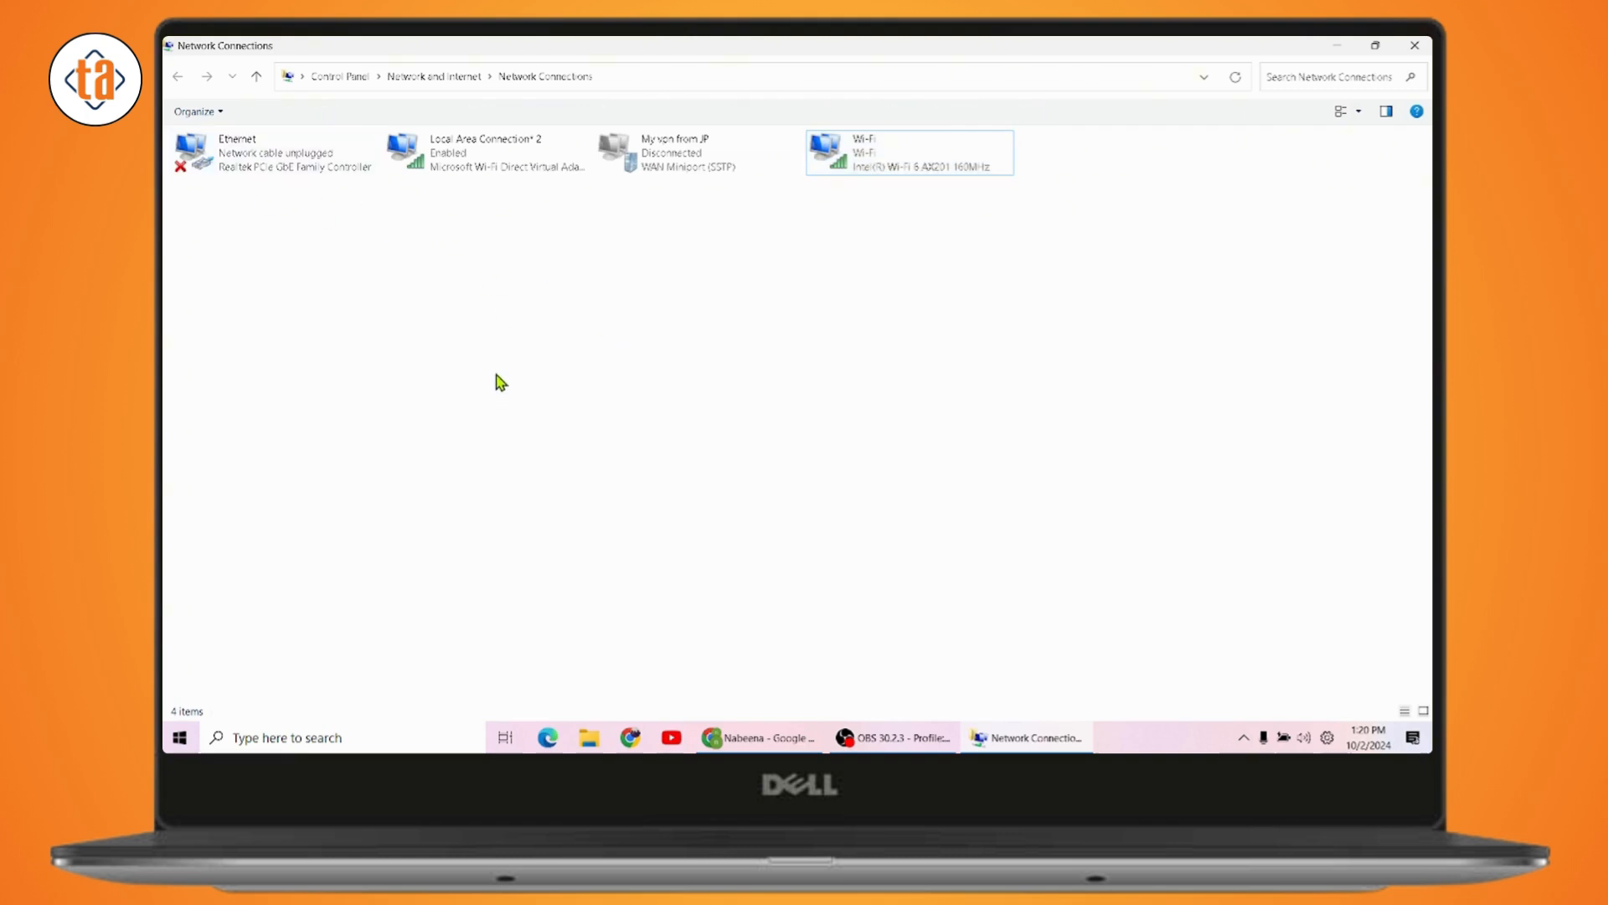
{"action": "mouse_move", "coordinate": [942, 211]}
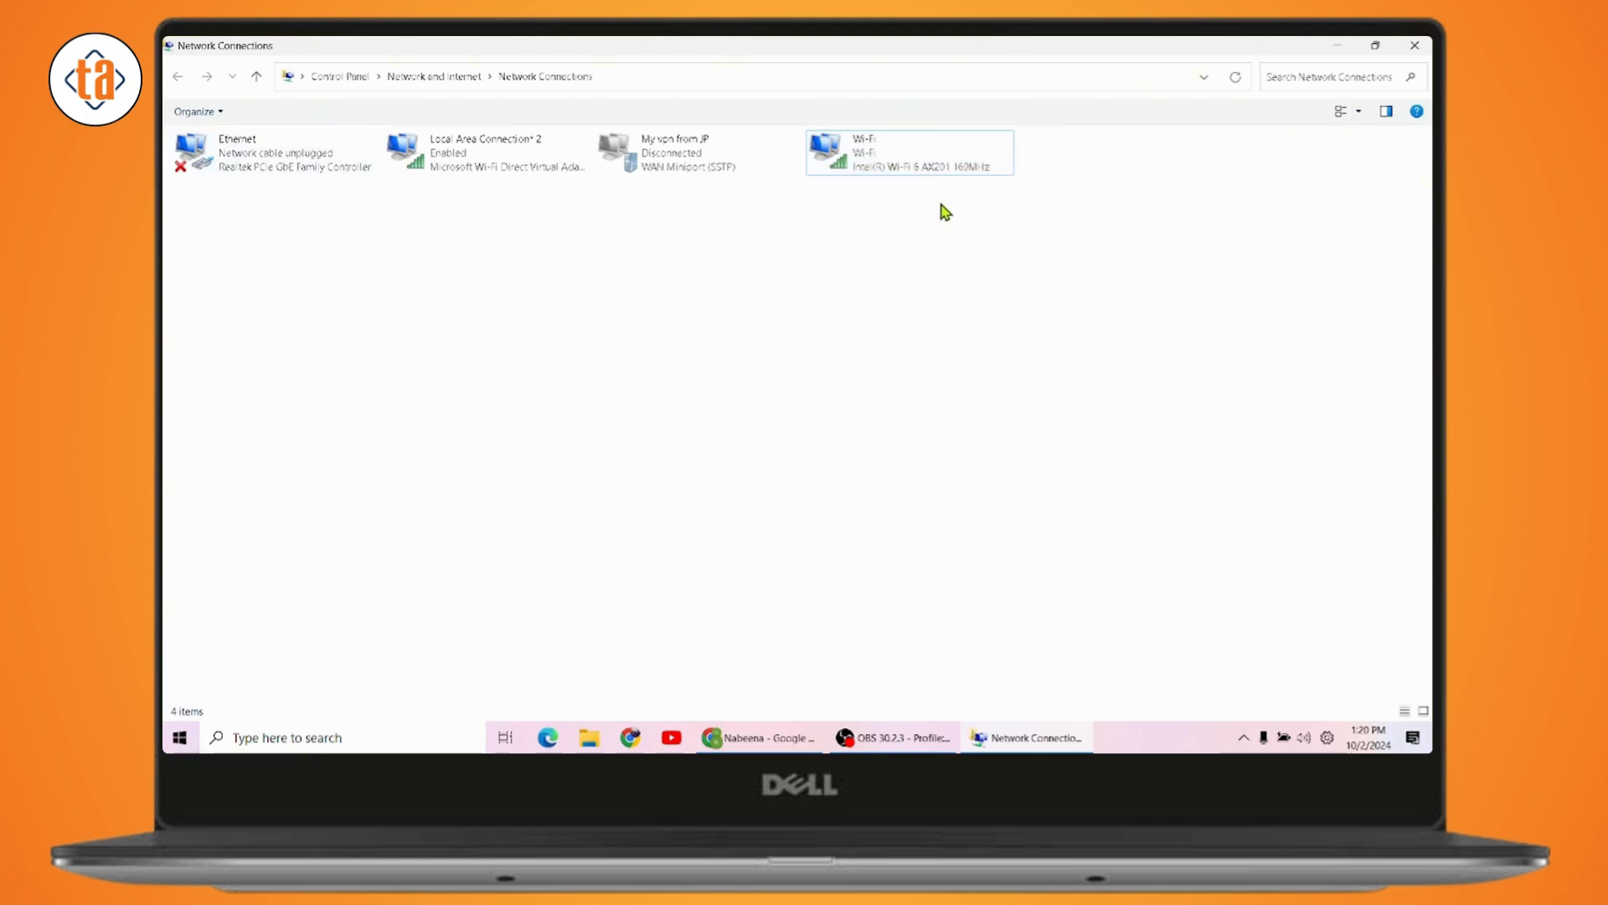
{"action": "mouse_move", "coordinate": [1416, 47]}
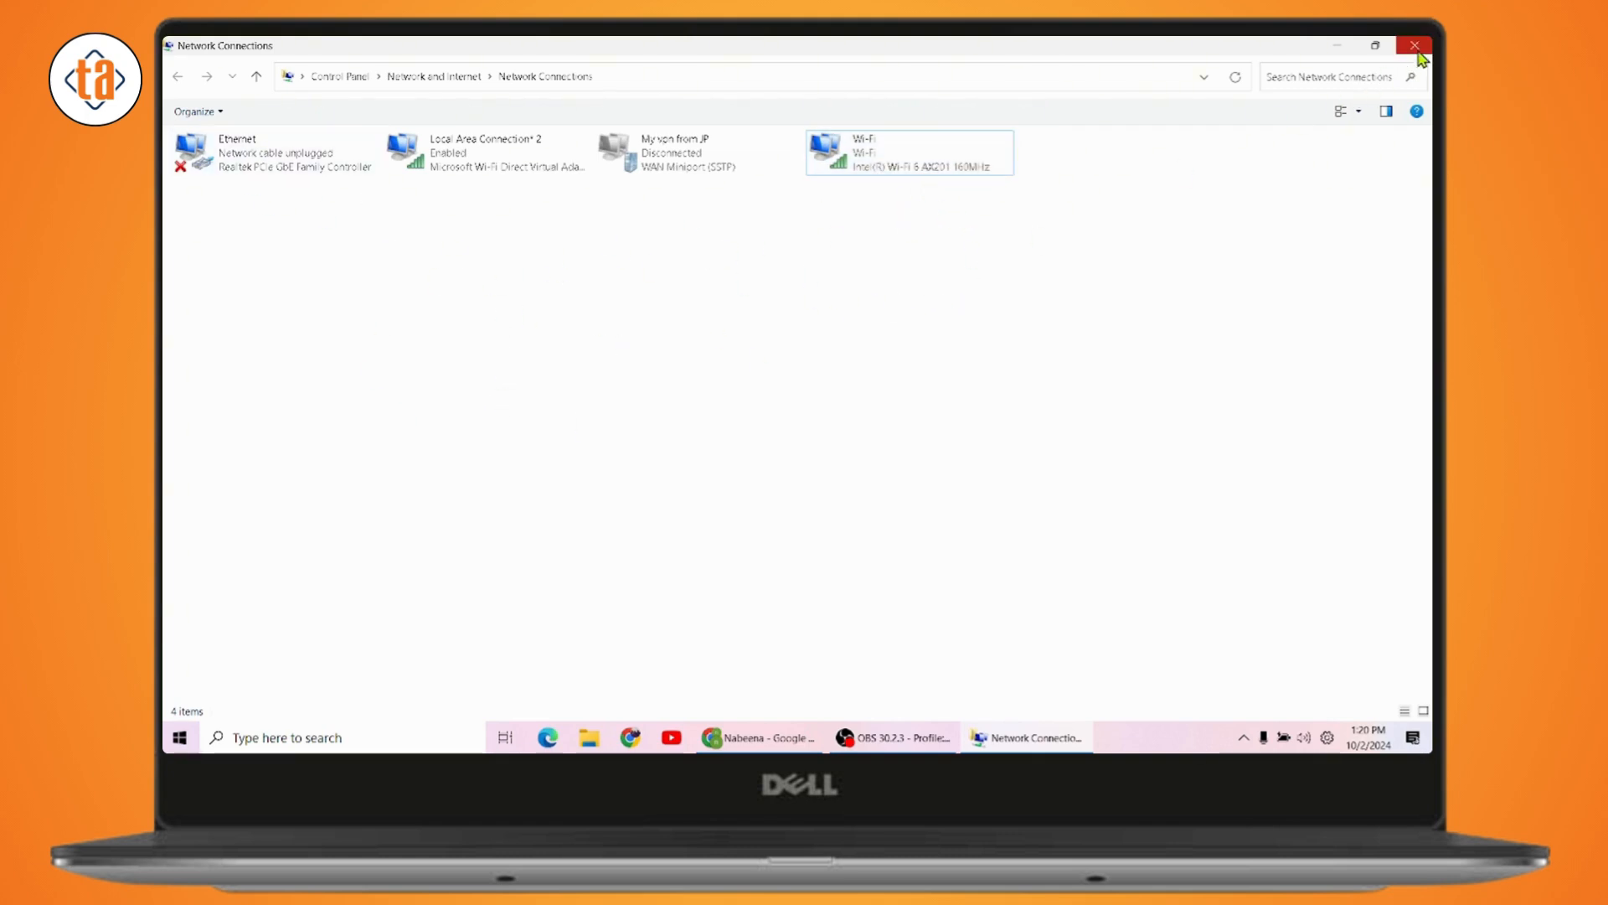
{"action": "left_click", "coordinate": [1415, 46]}
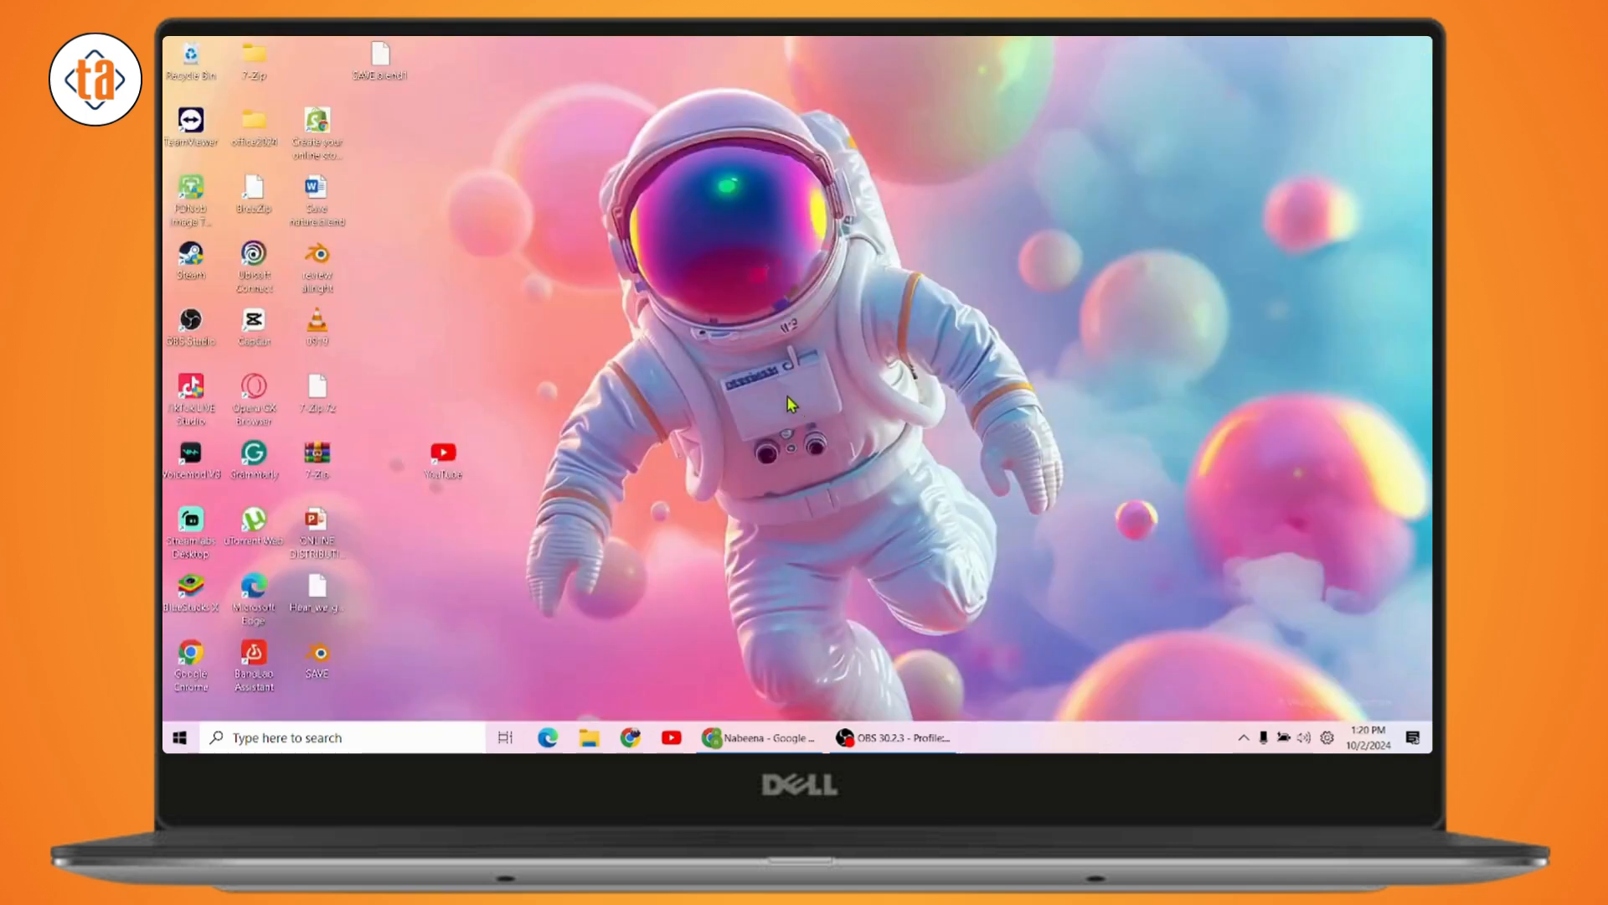
Step: Run slmgr /upk in an elevated Command Prompt and acknowledge the uninstall message
{"action": "type", "text": "CMD"}
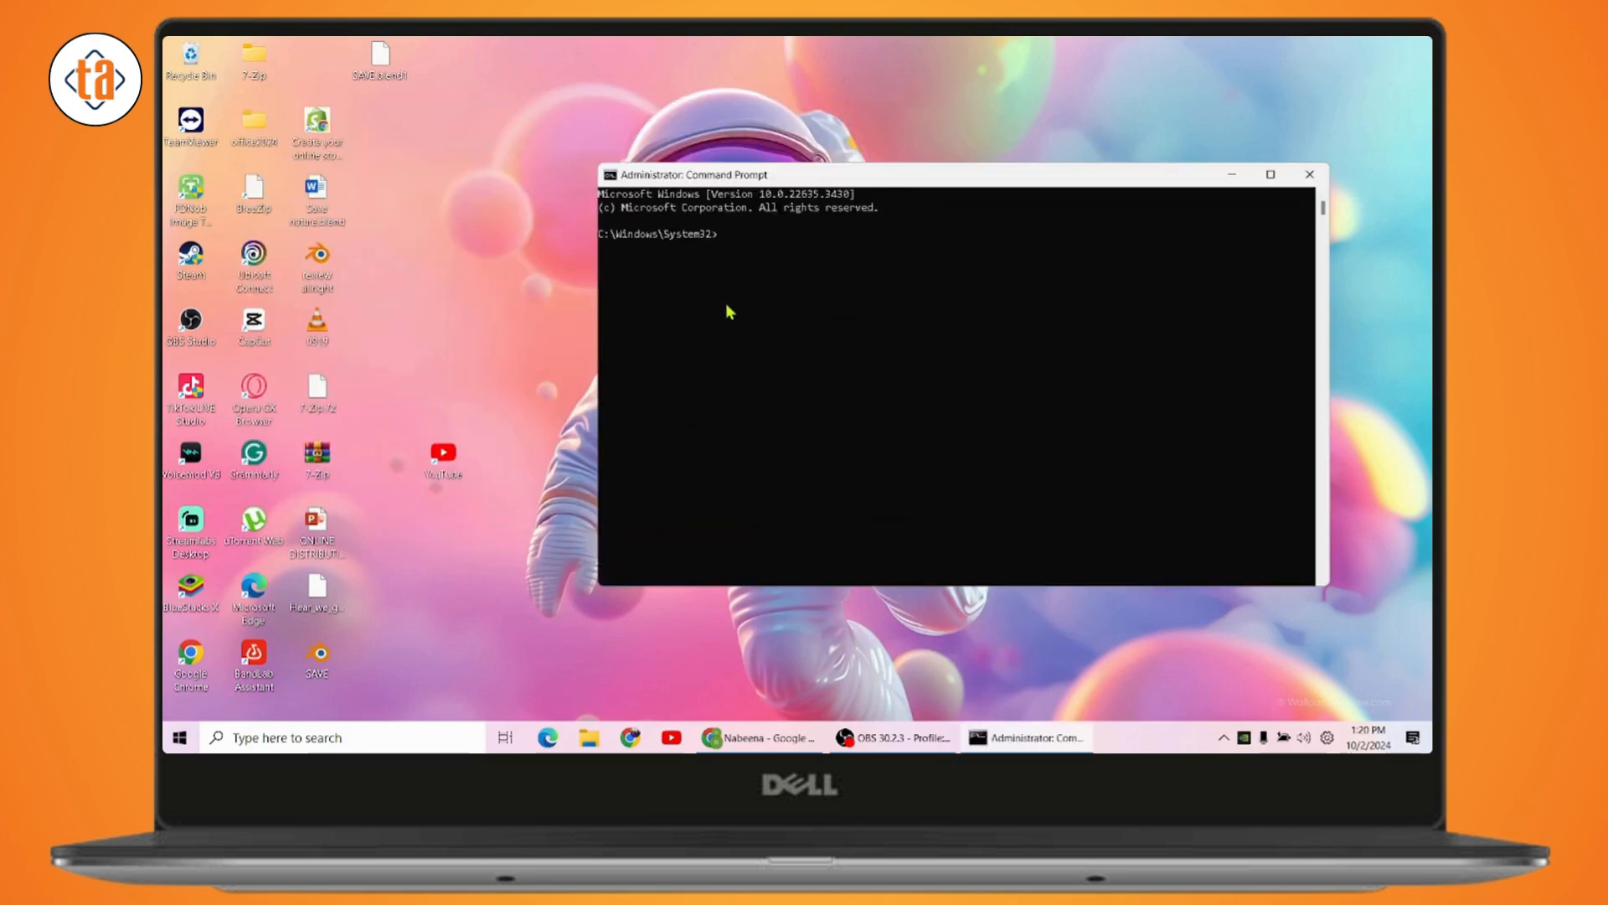
{"action": "mouse_move", "coordinate": [732, 271]}
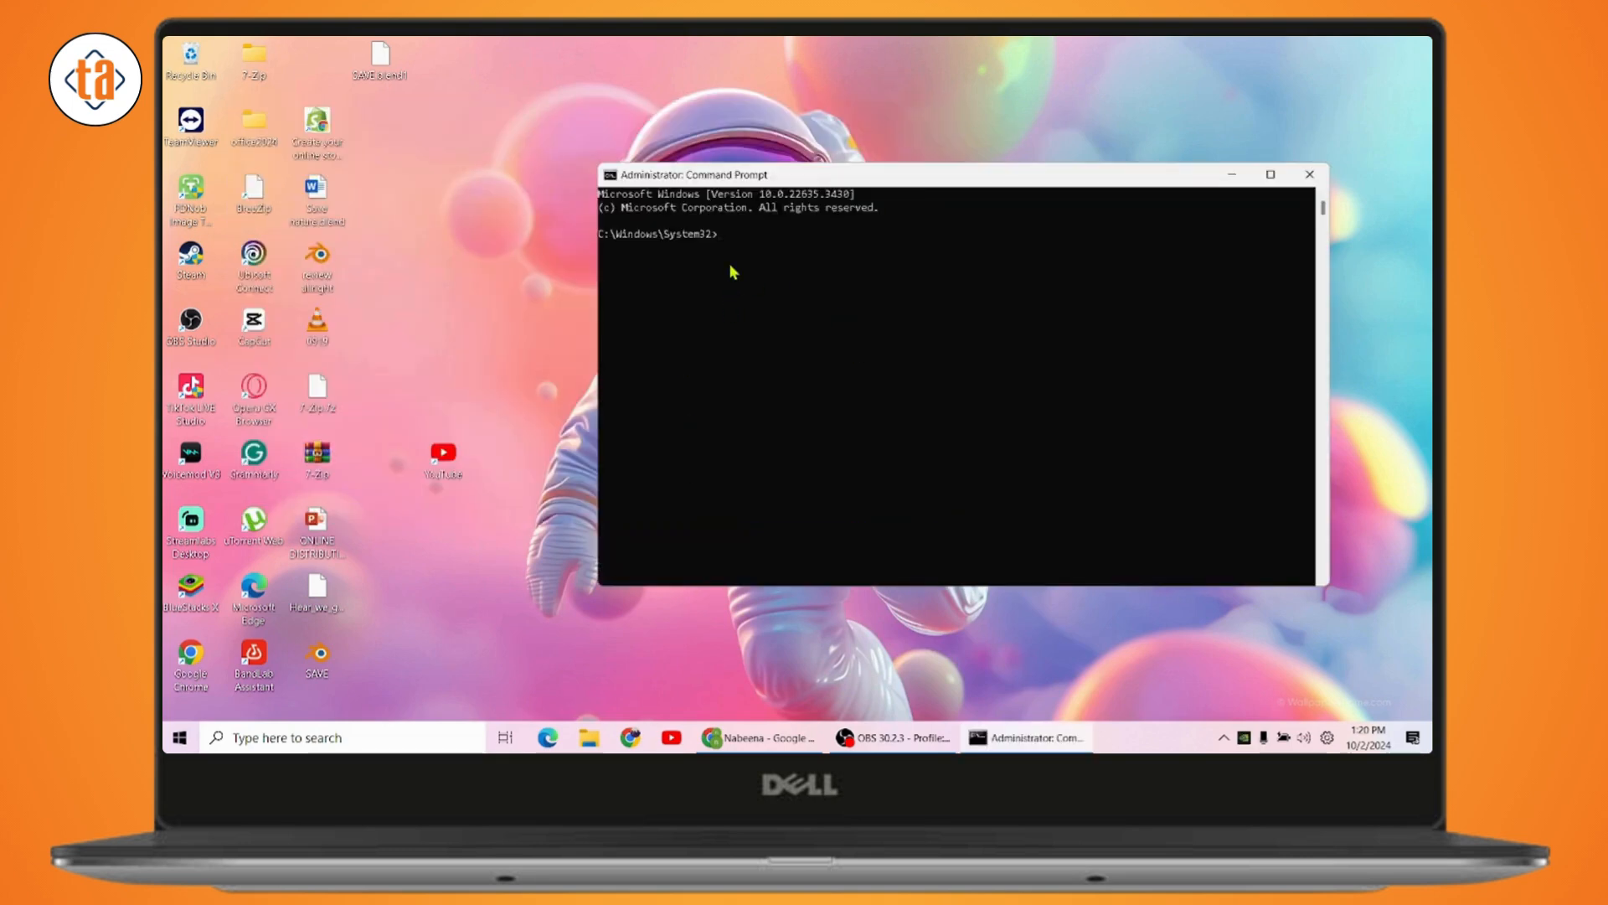
{"action": "type", "text": "slmgr /upk"}
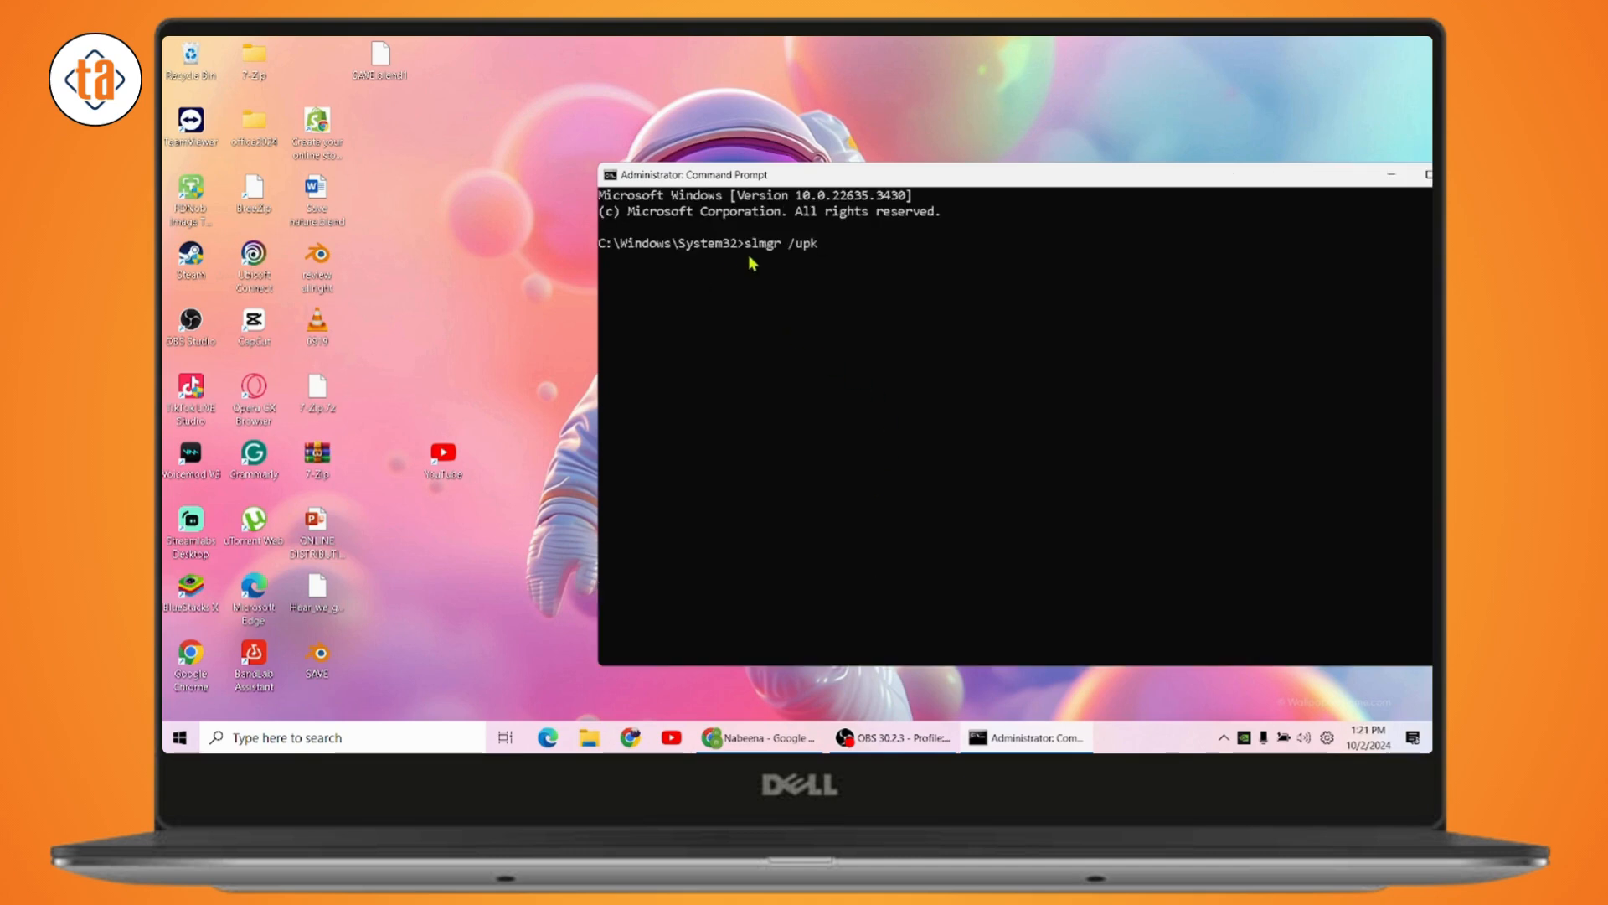
{"action": "mouse_move", "coordinate": [796, 259]}
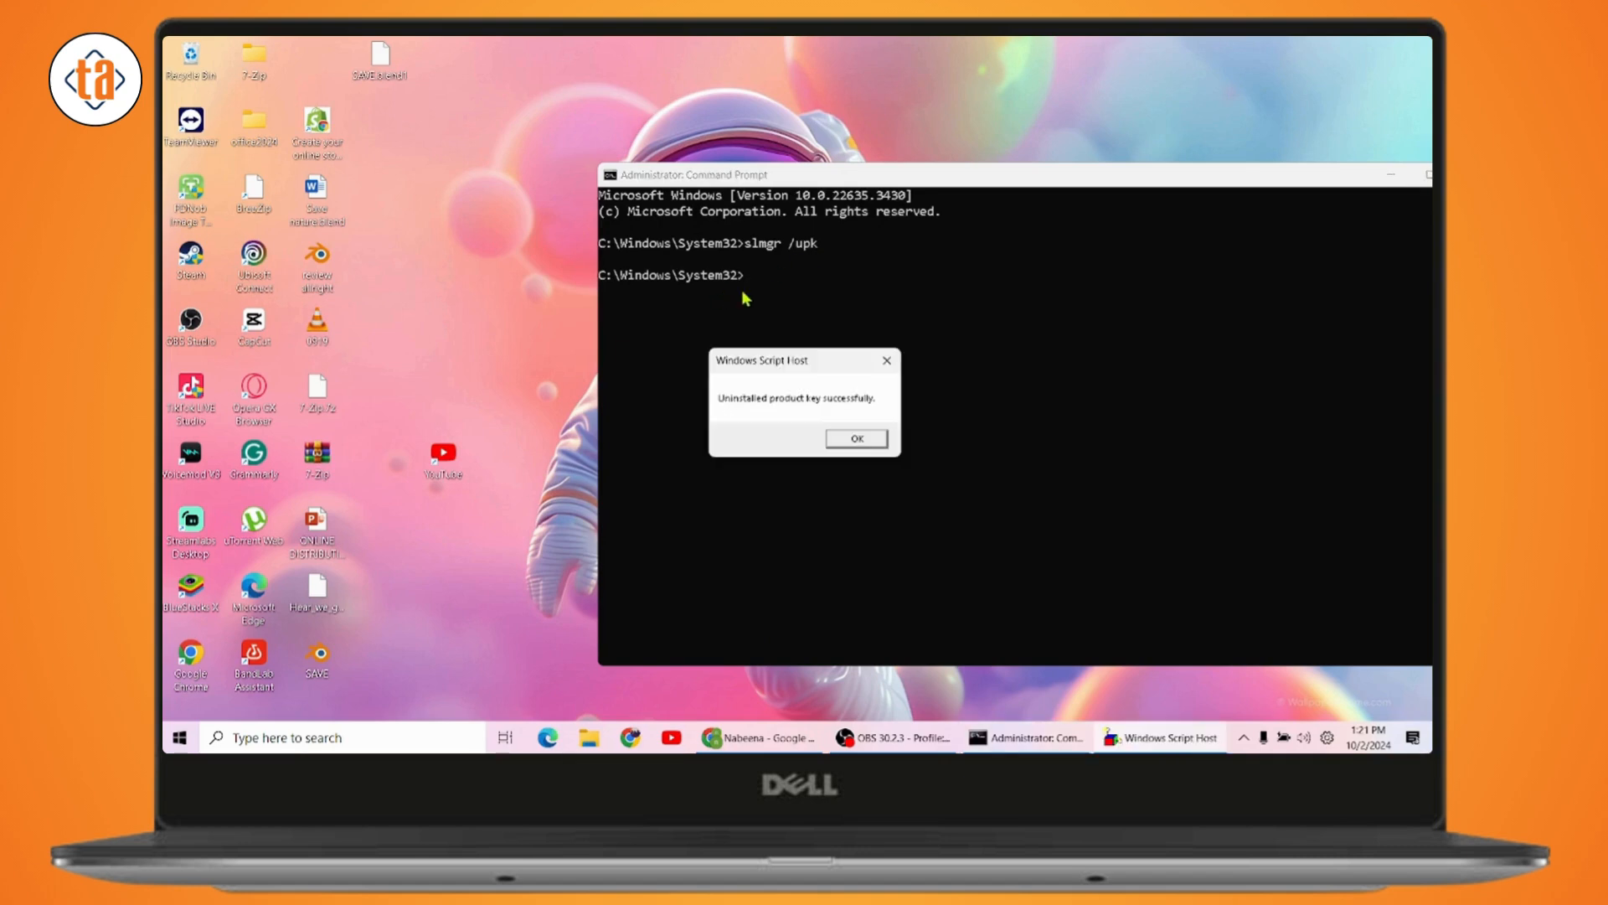
{"action": "left_click", "coordinate": [855, 439]}
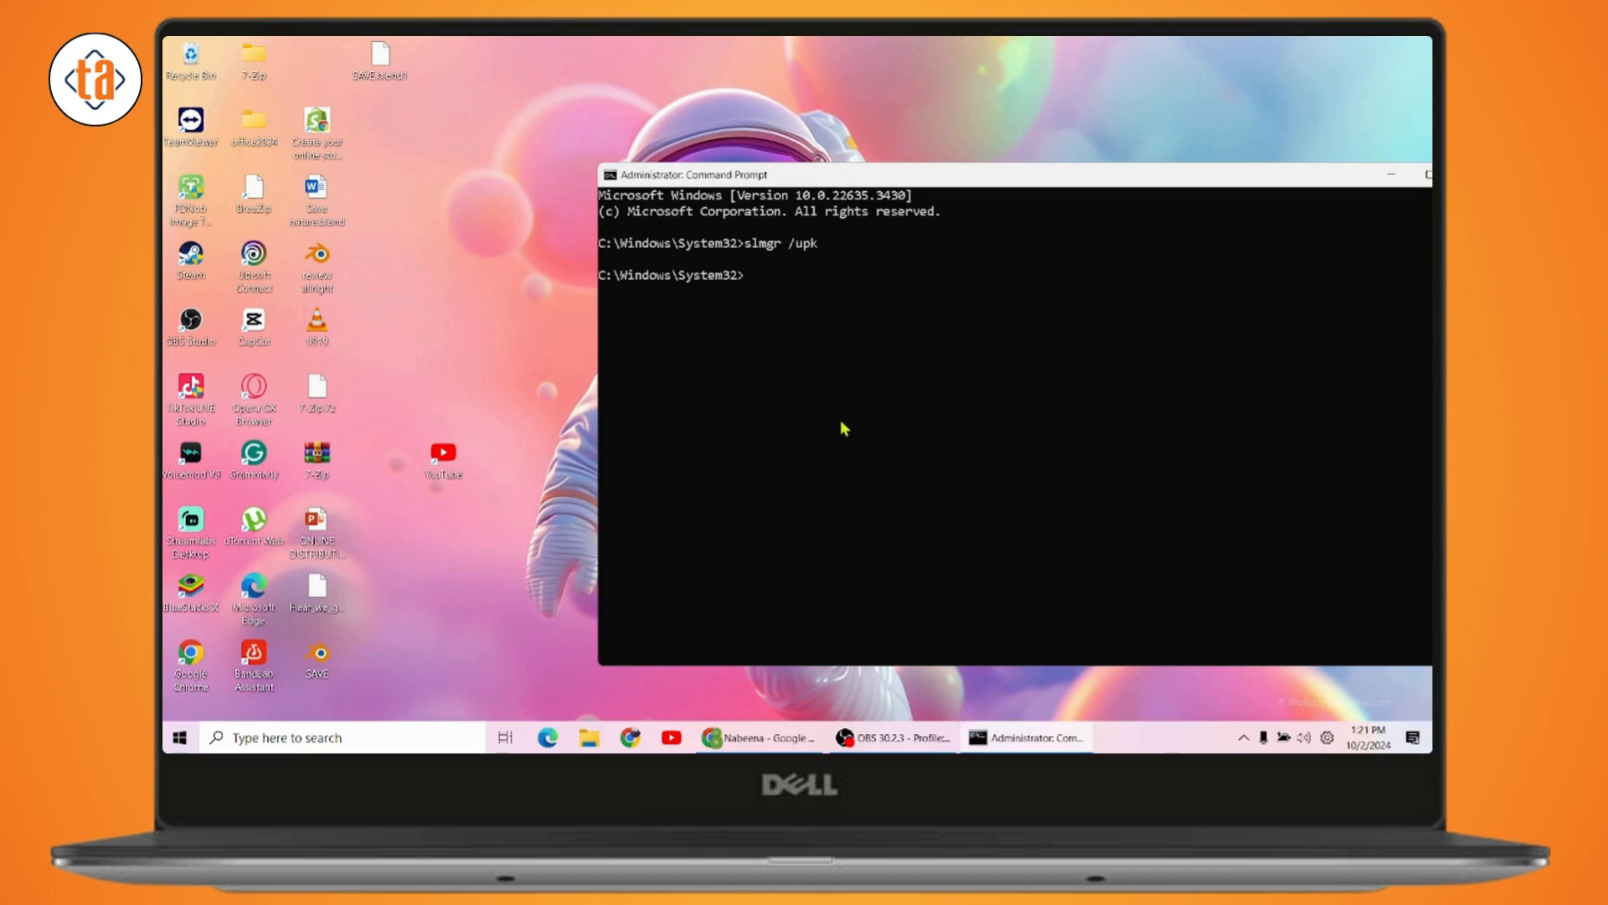
{"action": "mouse_move", "coordinate": [750, 295]}
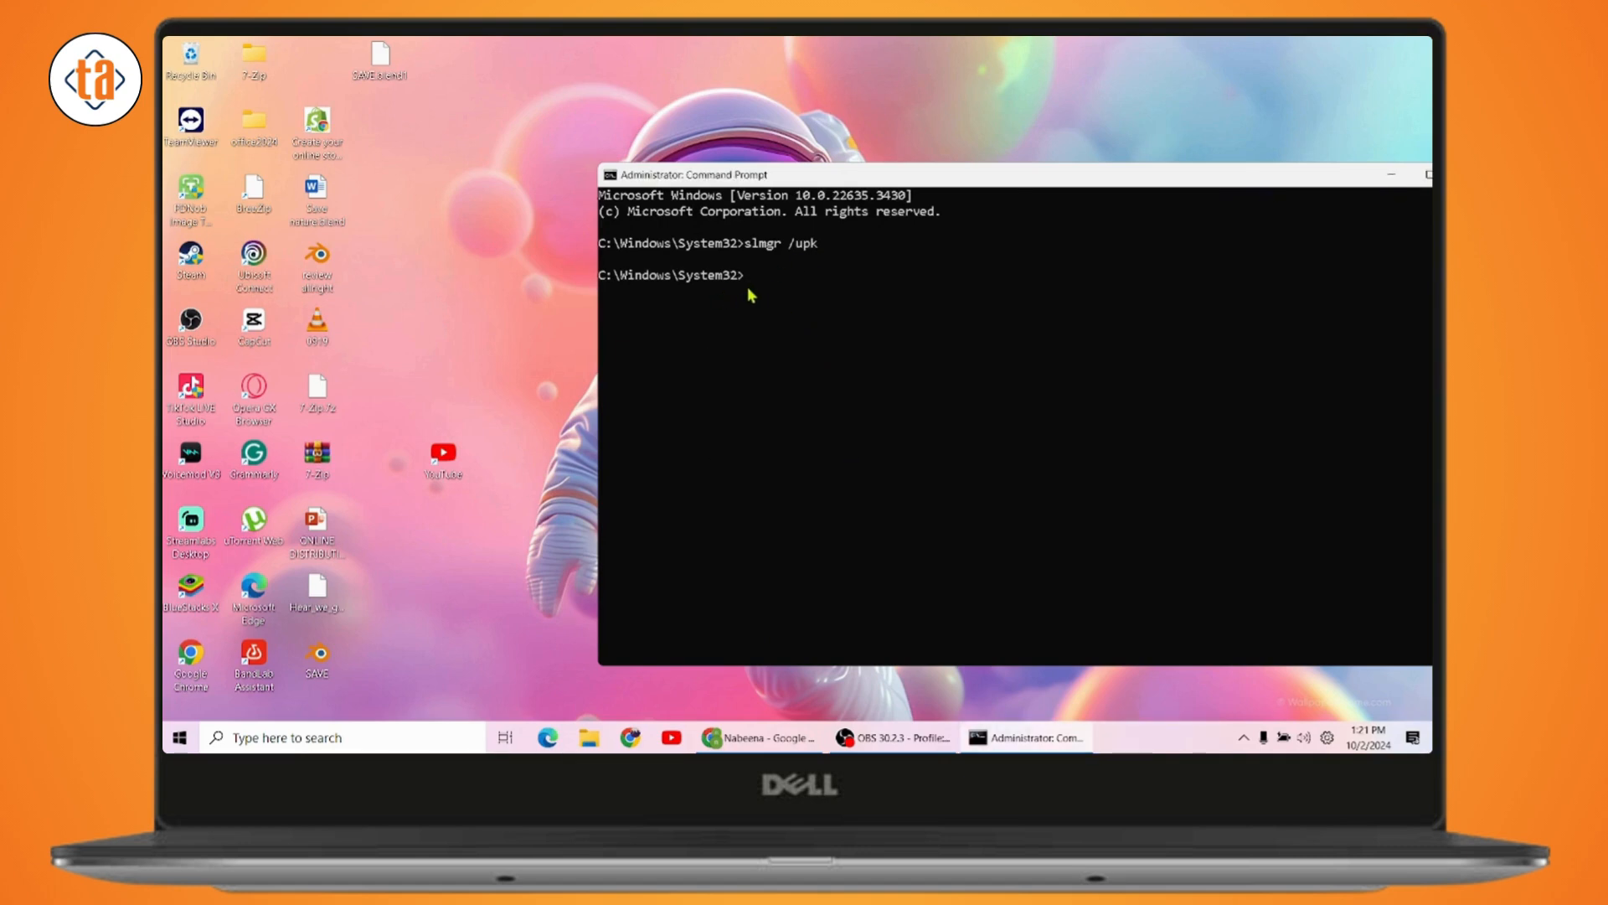
Step: Type the slmgr /ipk command at the prompt without running it
{"action": "type", "text": "sl"}
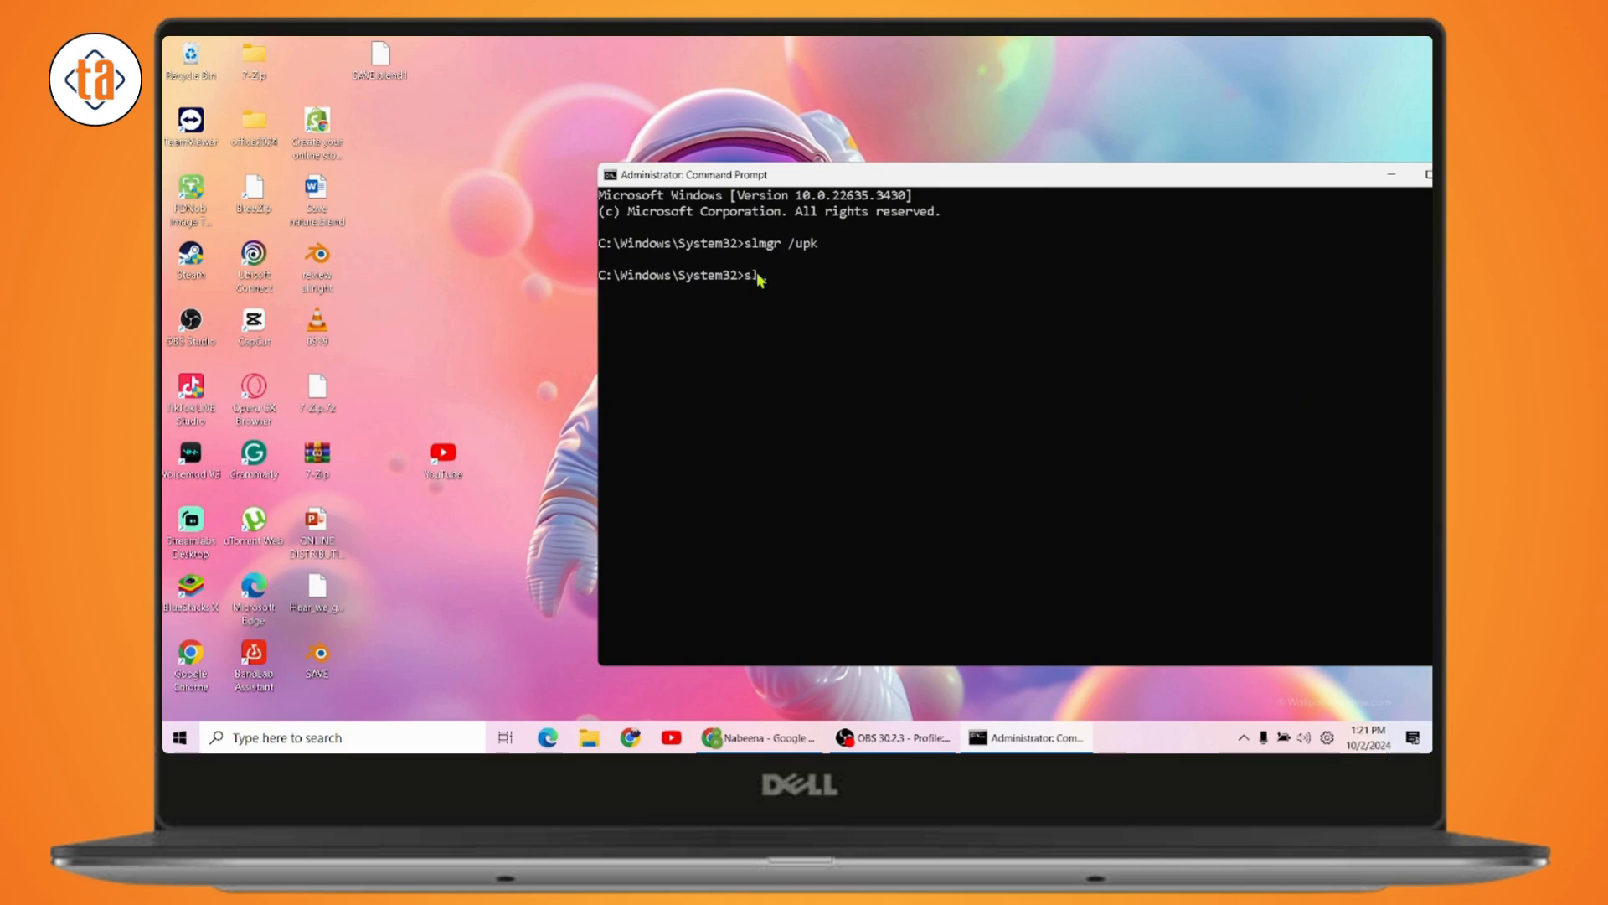
{"action": "type", "text": "mgr"}
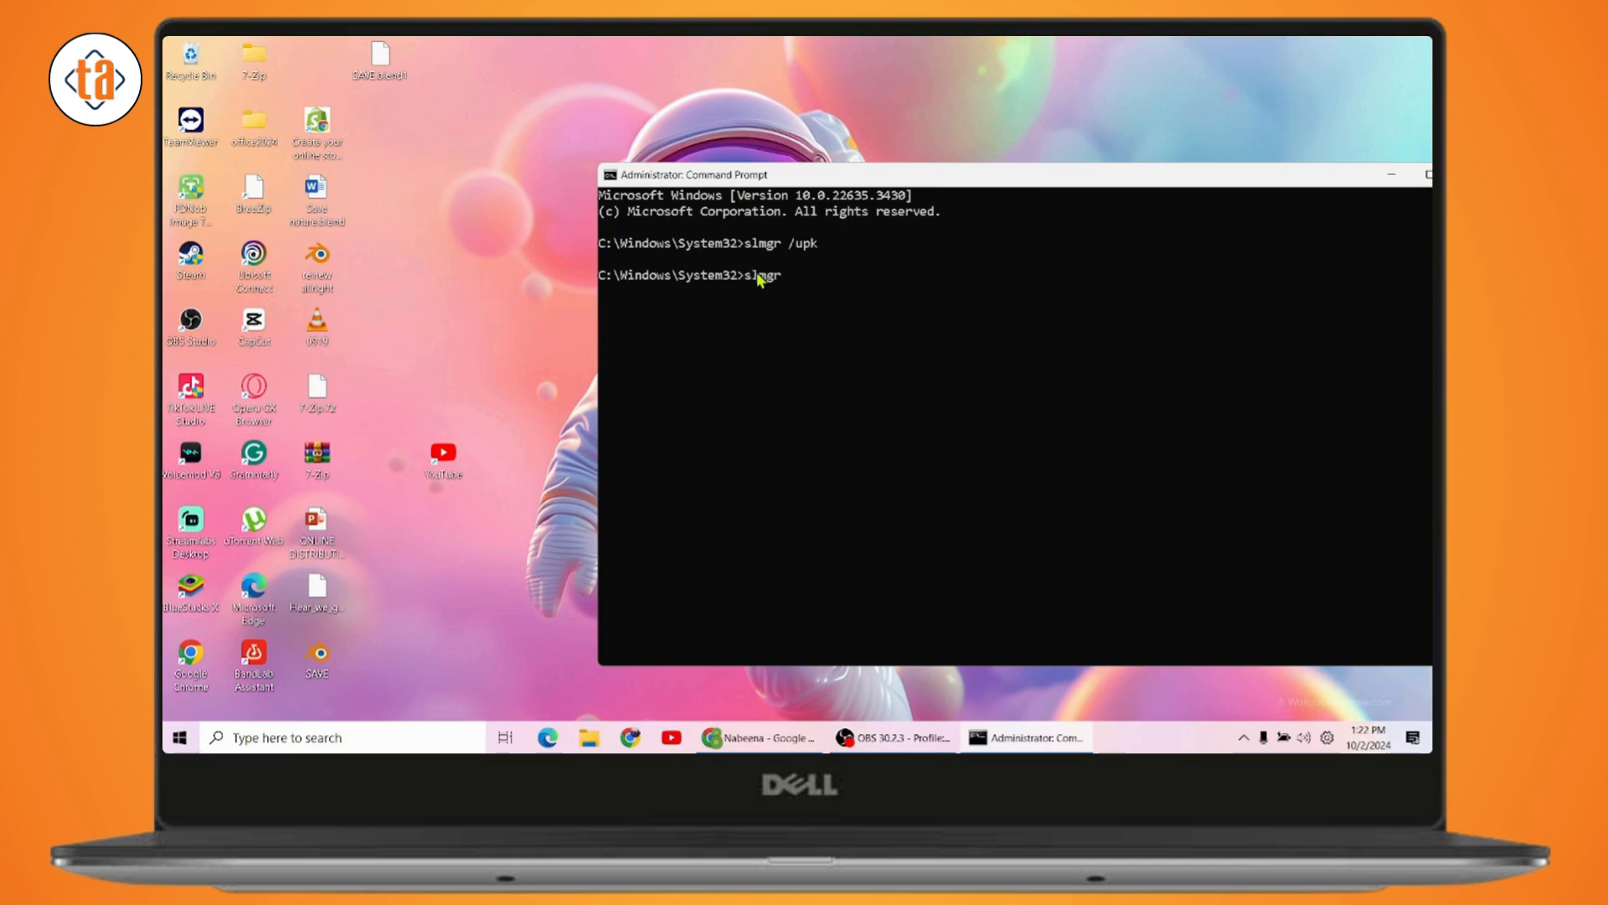
{"action": "type", "text": "/"}
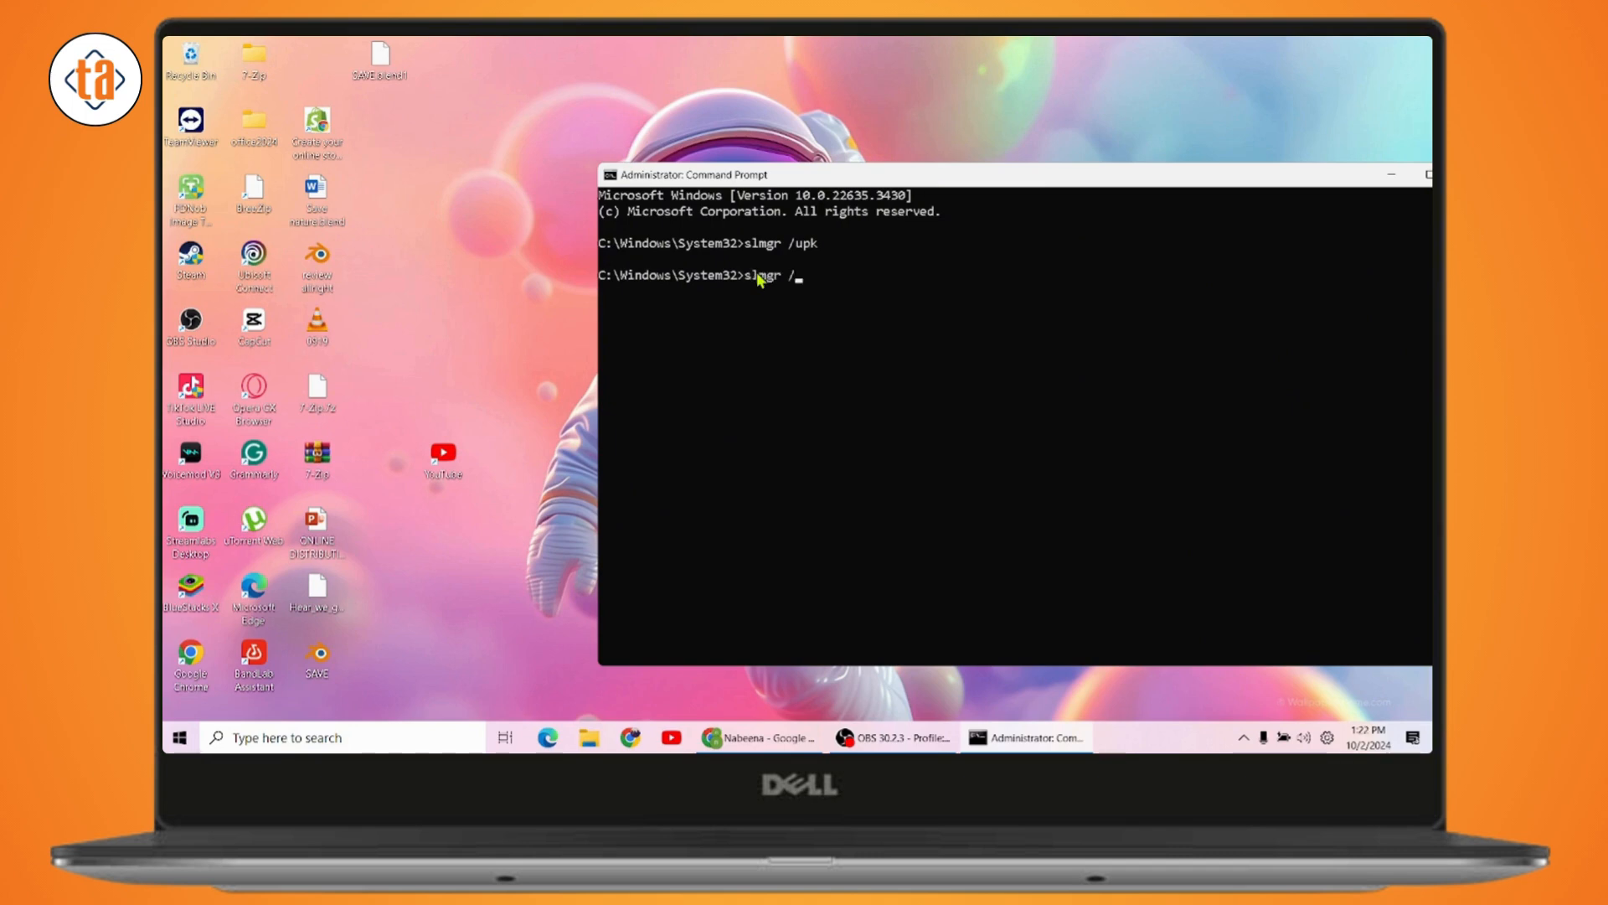
{"action": "type", "text": "ip"}
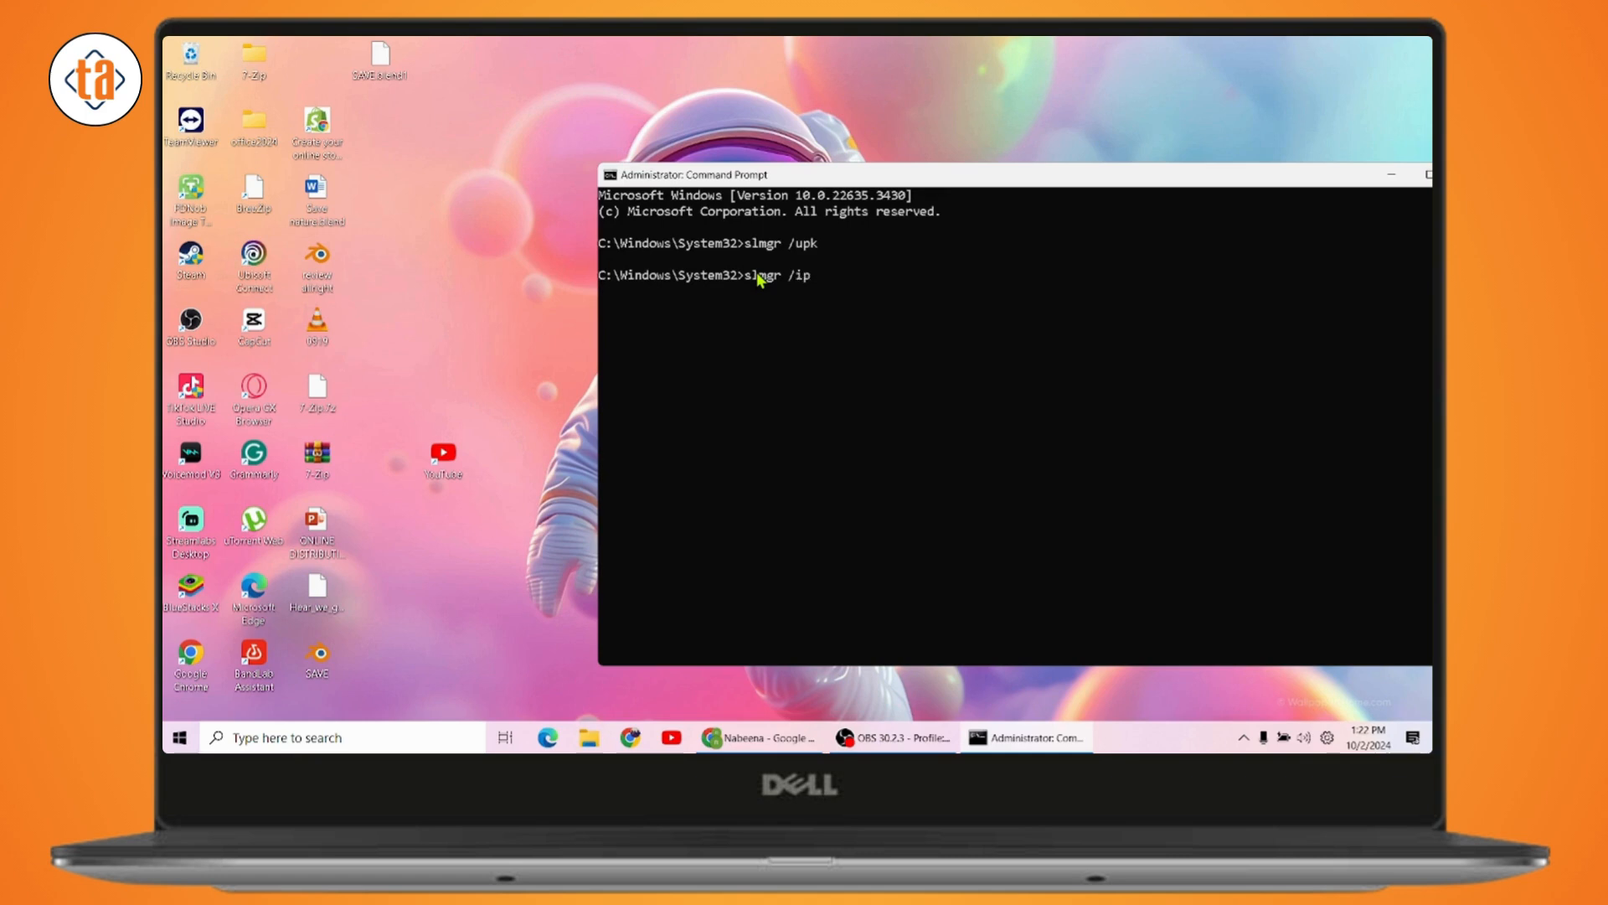
{"action": "type", "text": "k("}
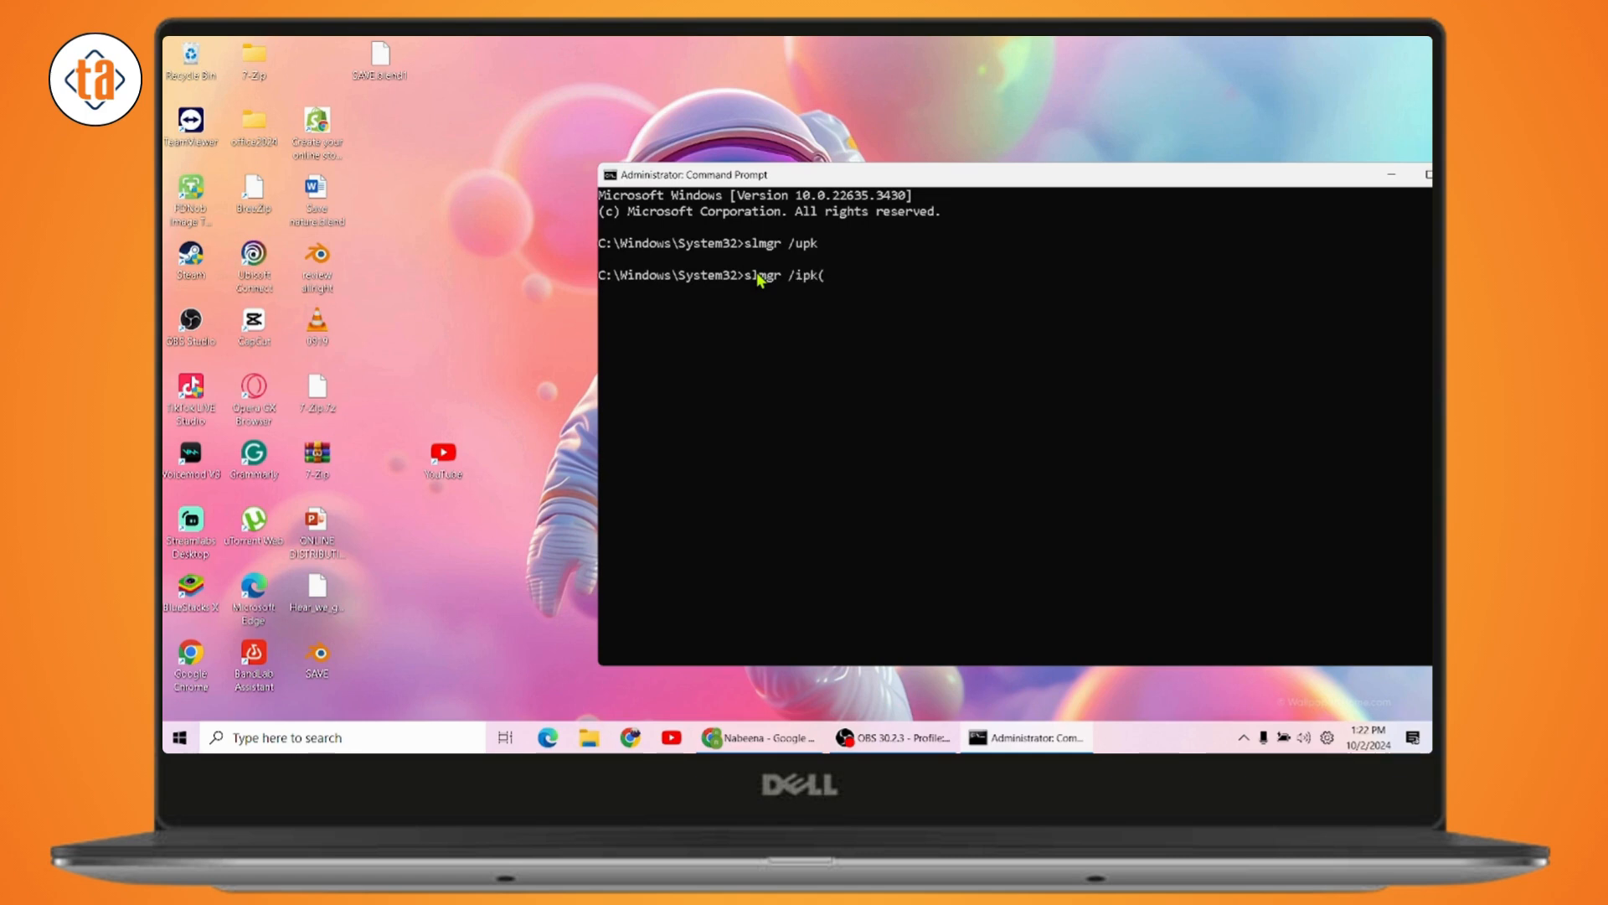
{"action": "mouse_move", "coordinate": [1041, 298]}
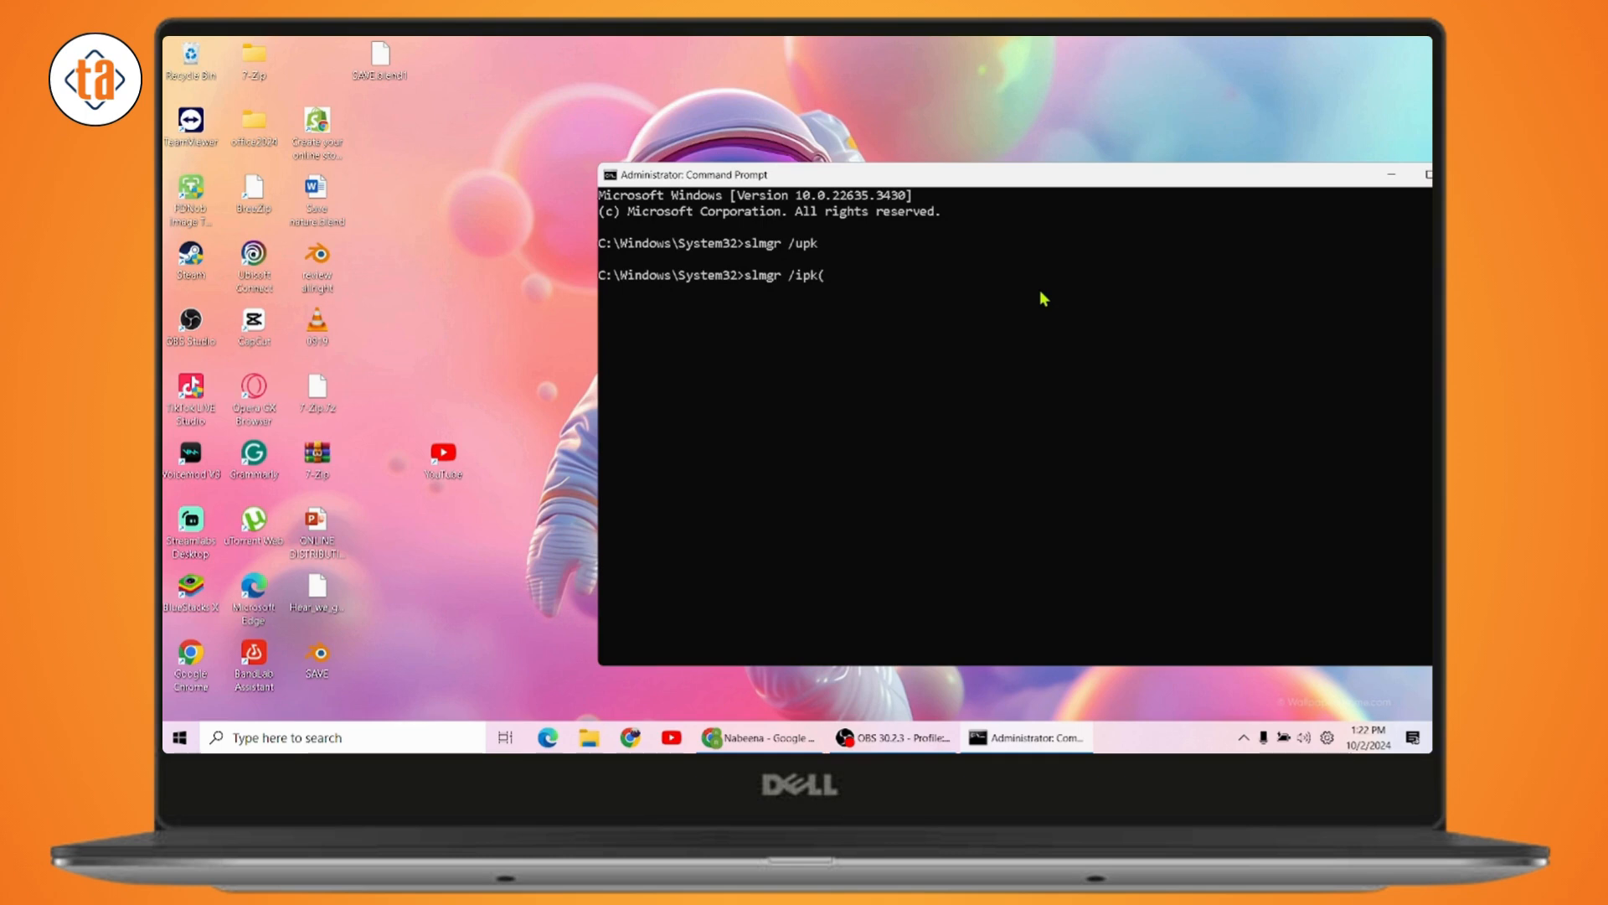
Step: Close the Command Prompt window, leaving the slmgr /ipk command unrun
{"action": "left_click", "coordinate": [1391, 174]}
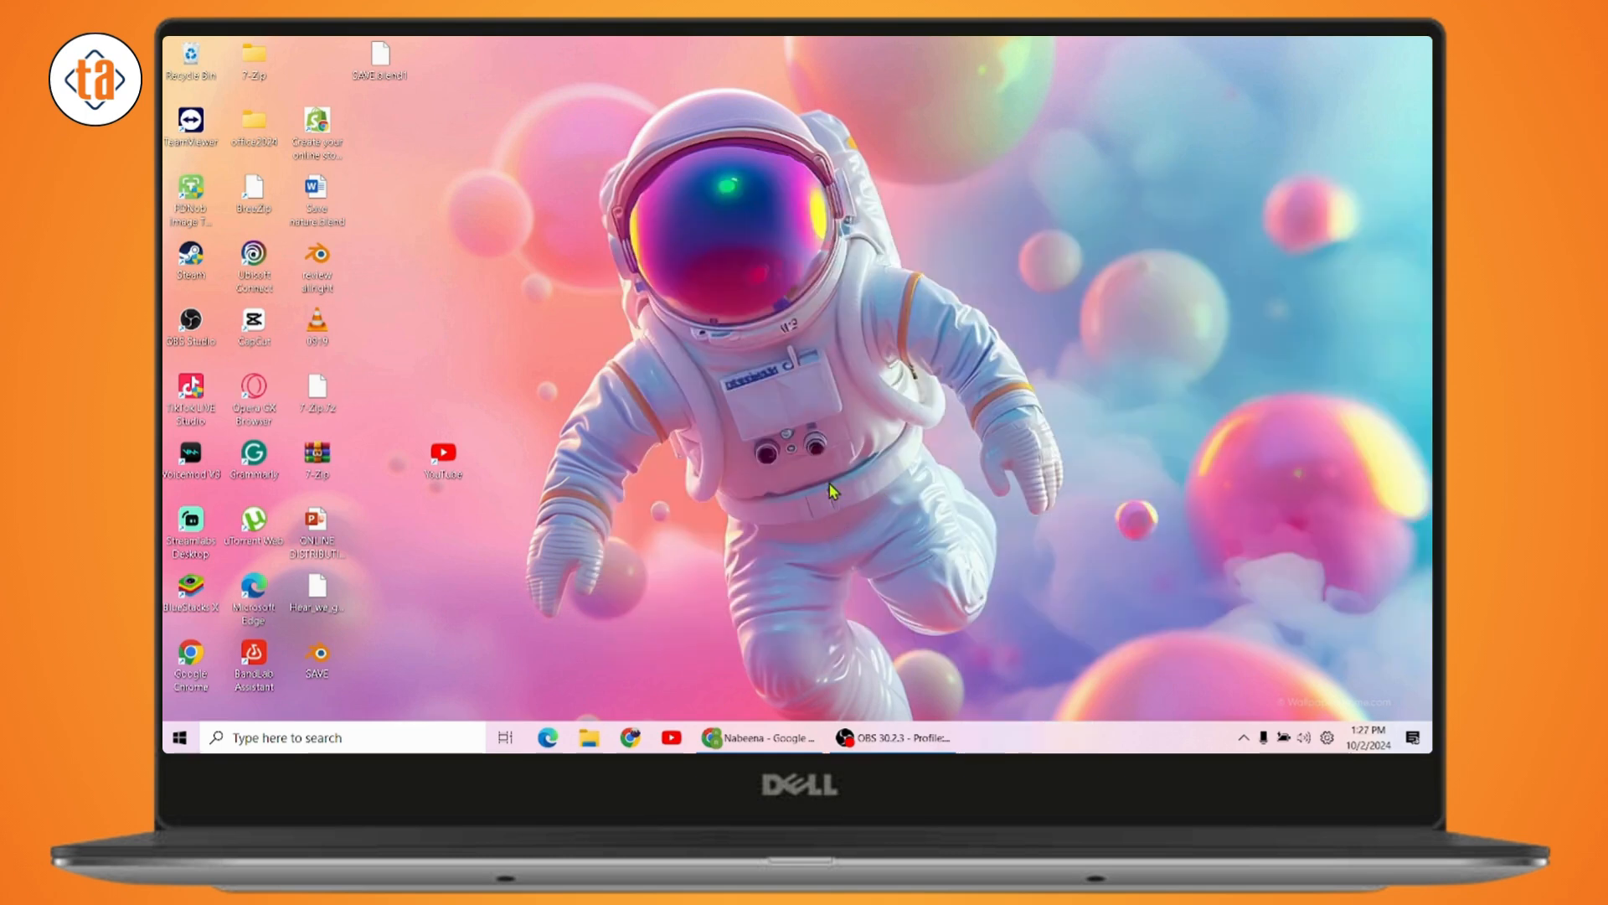
{"action": "mouse_move", "coordinate": [790, 495]}
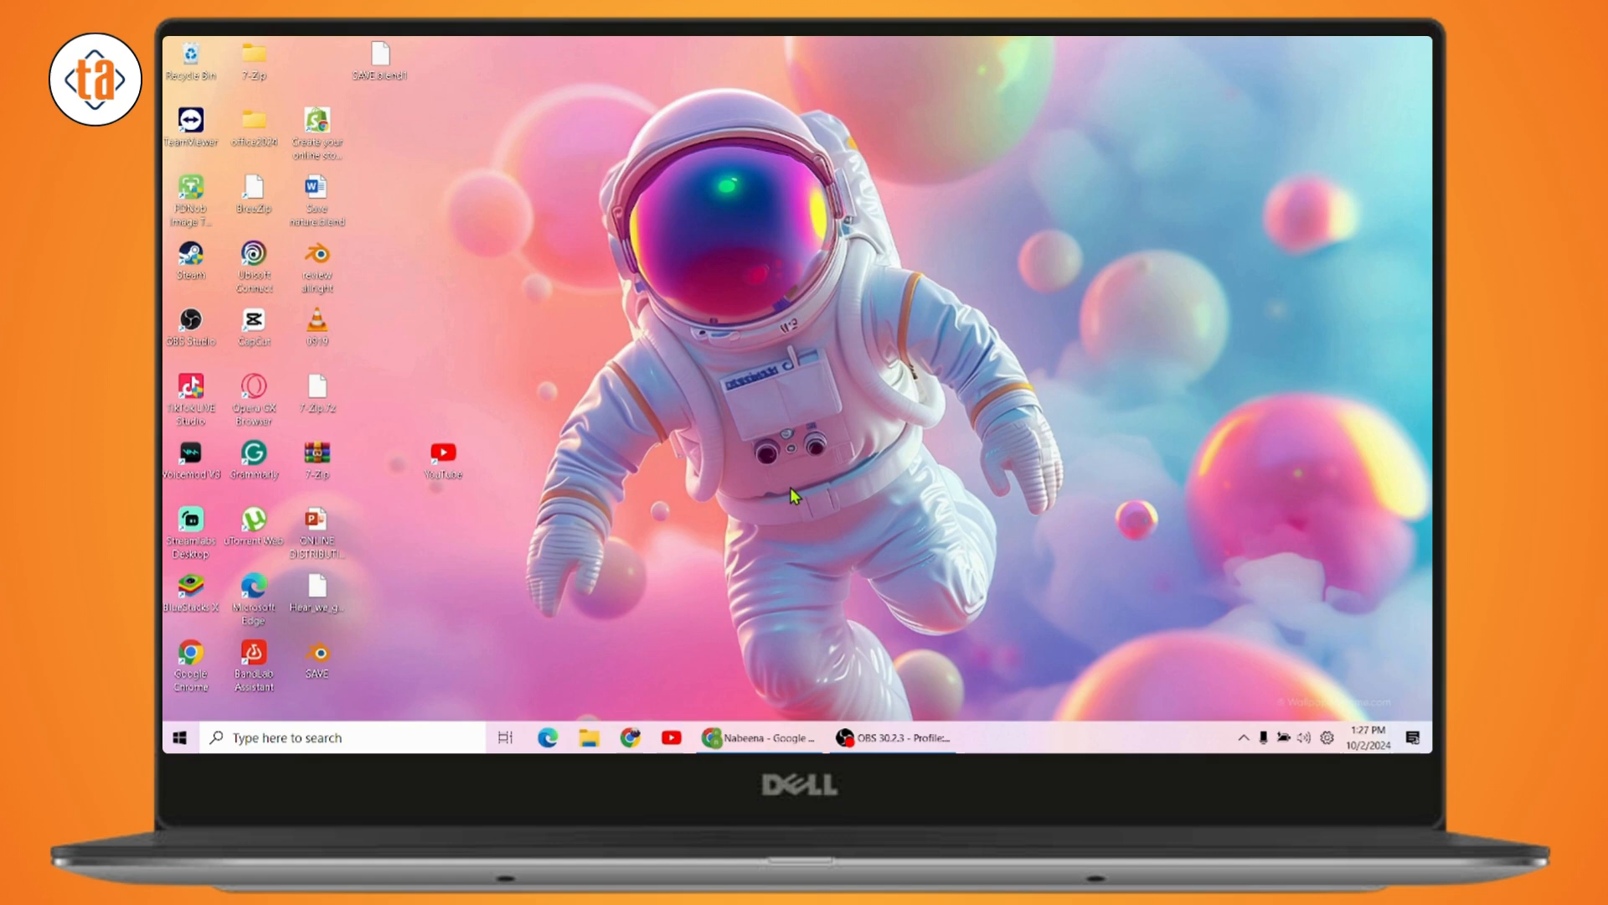